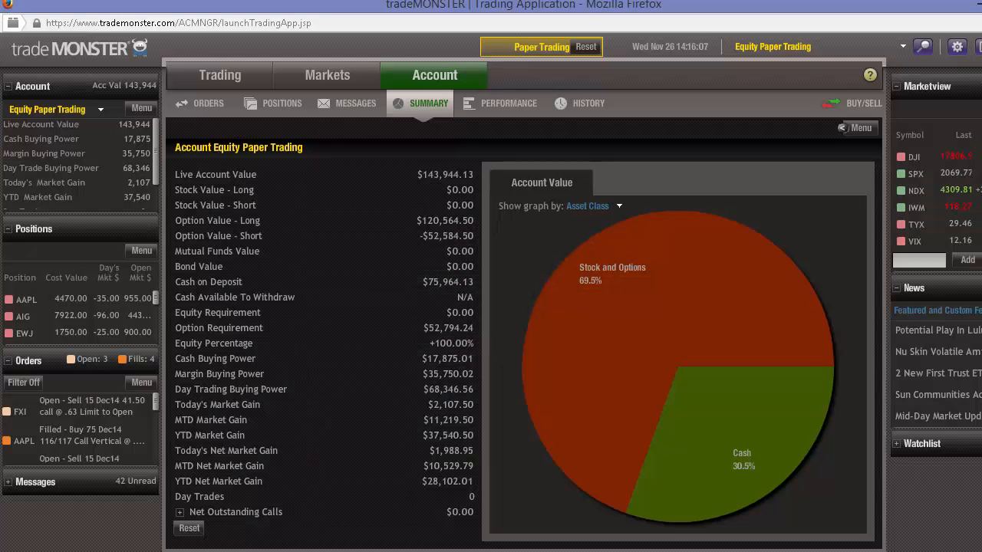
- Switch from the tradeMONSTER app to the Firefox window showing T3 Live
left_click(282, 103)
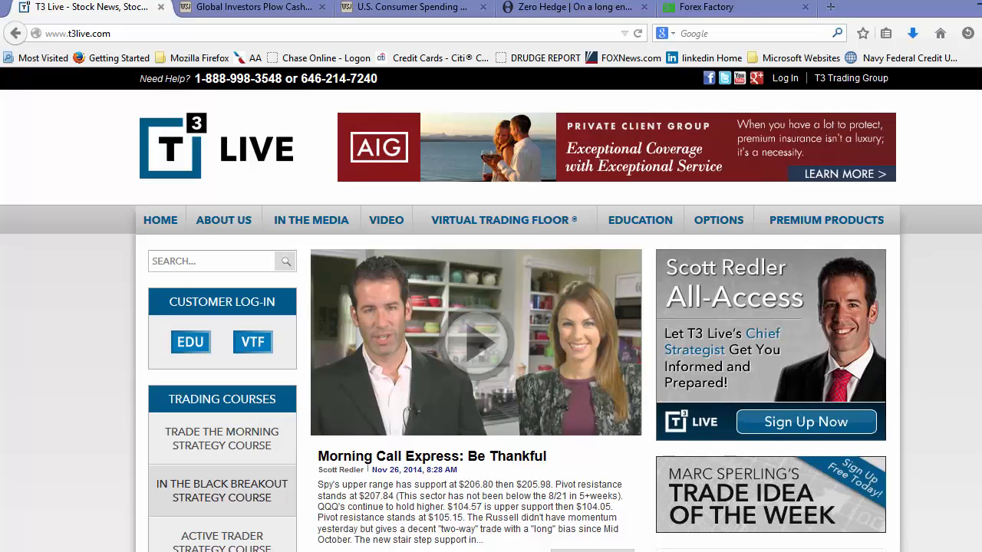
- Show today's Forex Factory calendar, view the Core Durable Goods Orders details and close them
left_click(735, 7)
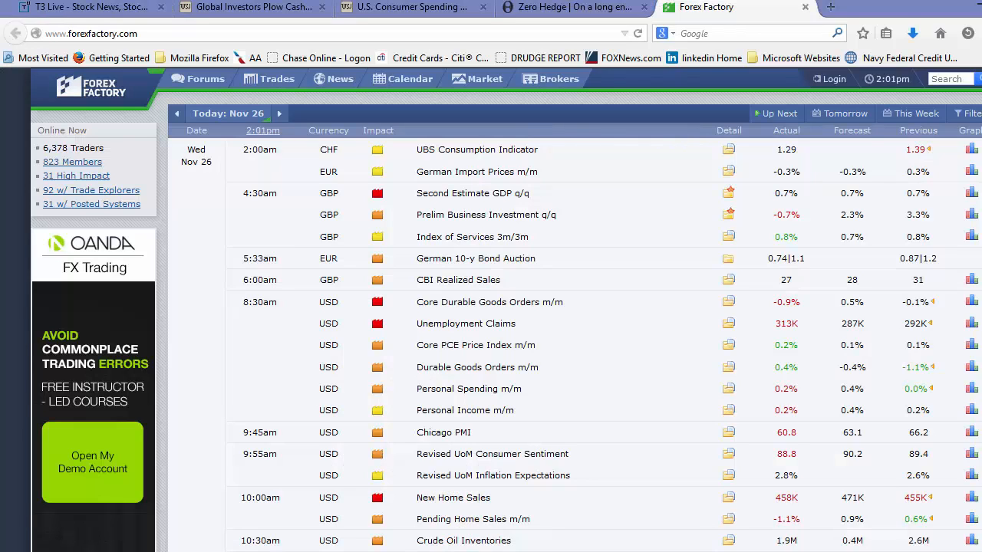
scroll("down", 3)
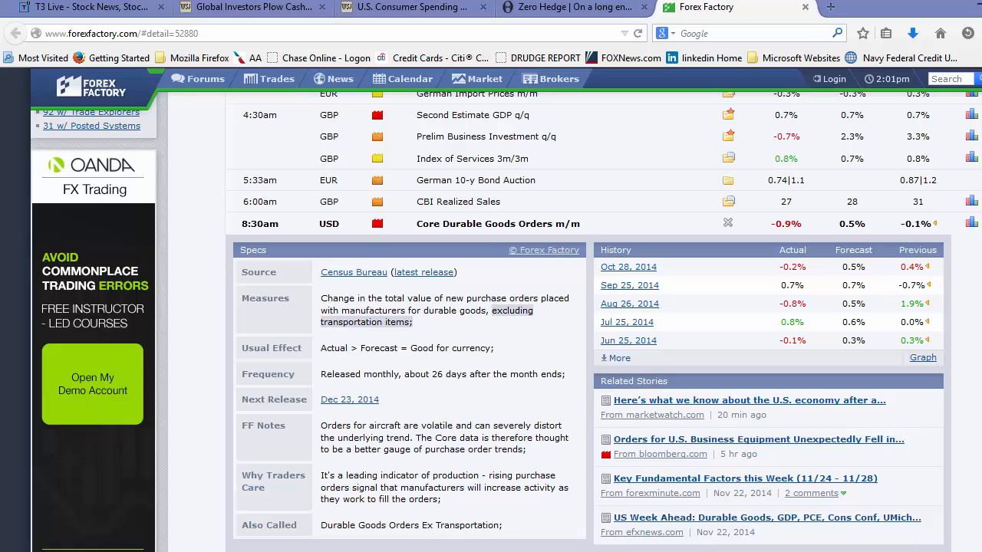
left_click(727, 224)
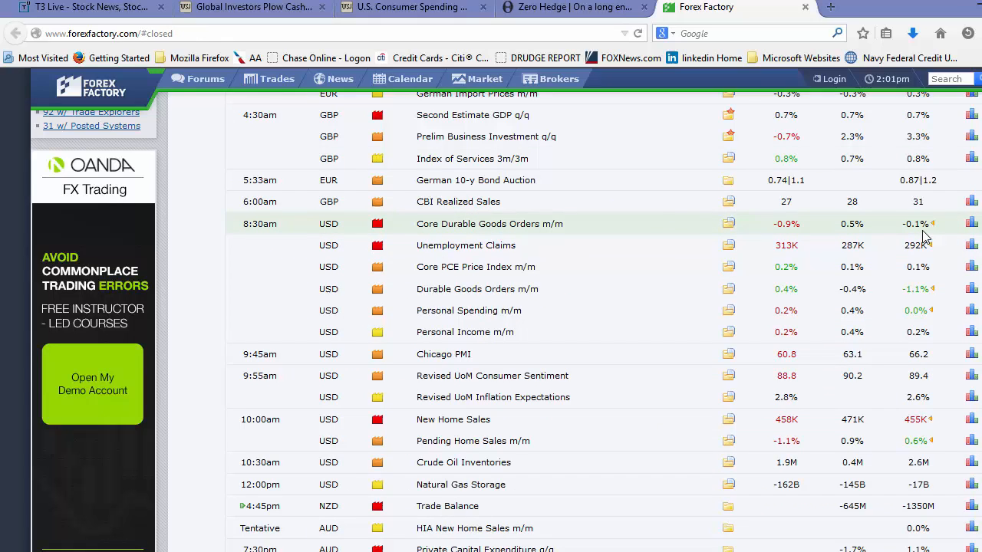
mouse_move(853, 229)
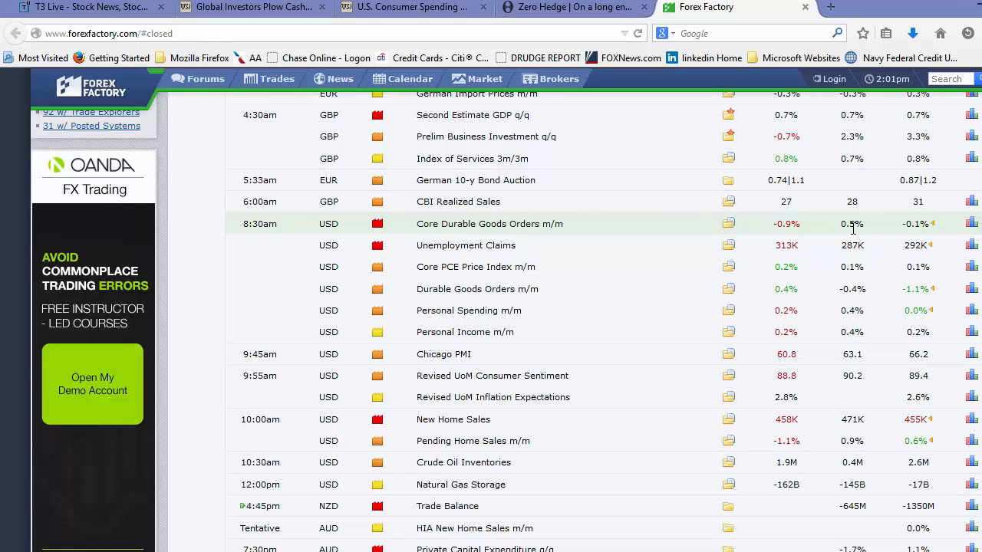
mouse_move(804, 233)
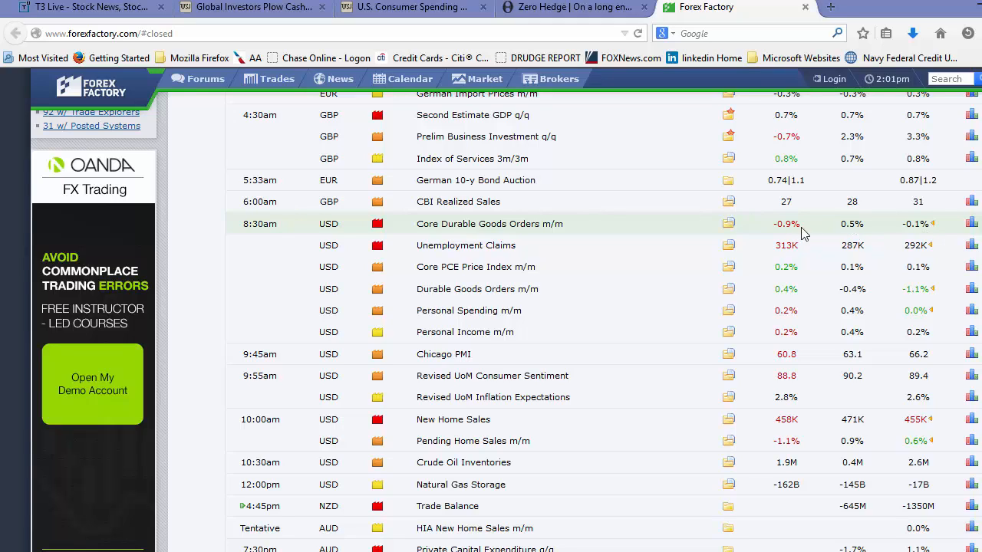
mouse_move(799, 229)
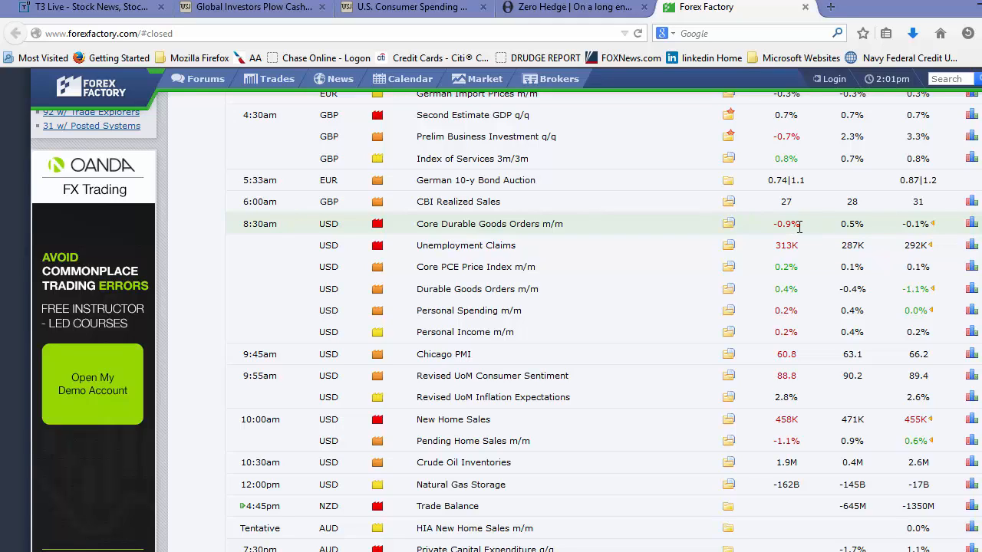
mouse_move(813, 225)
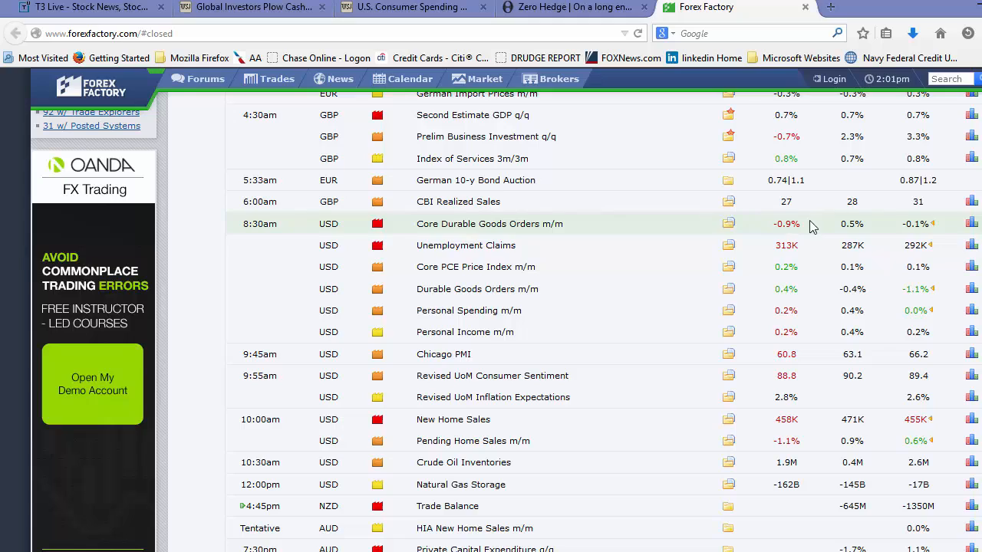
mouse_move(794, 249)
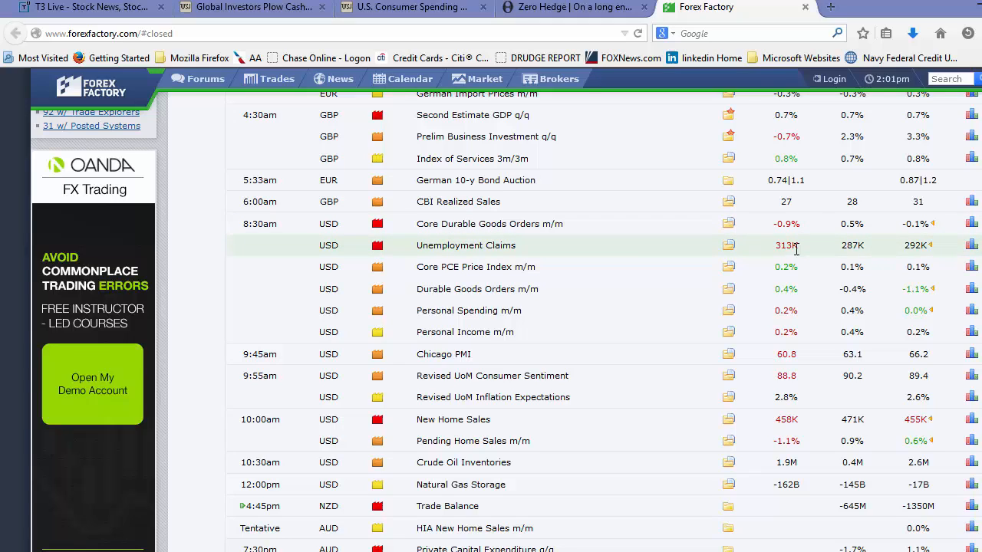
mouse_move(795, 267)
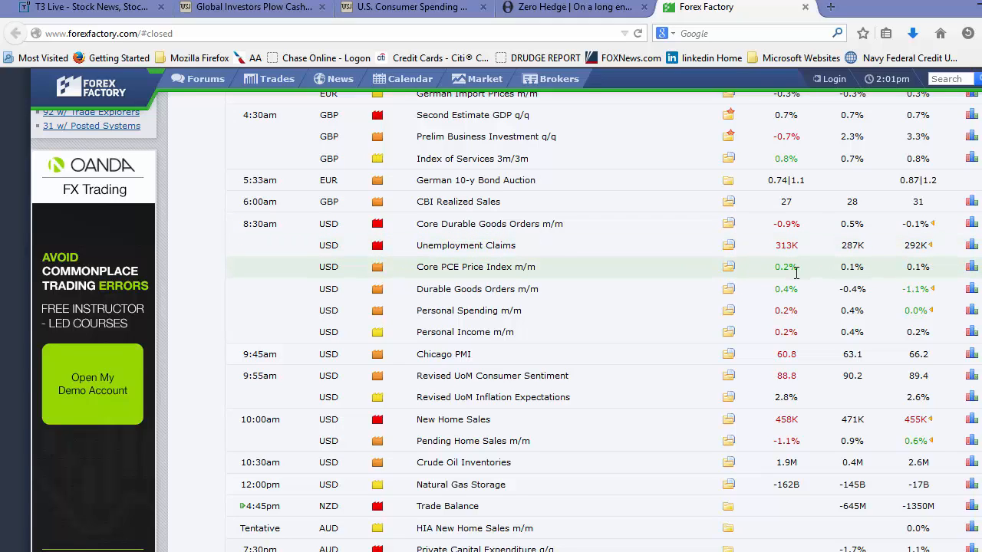
mouse_move(794, 300)
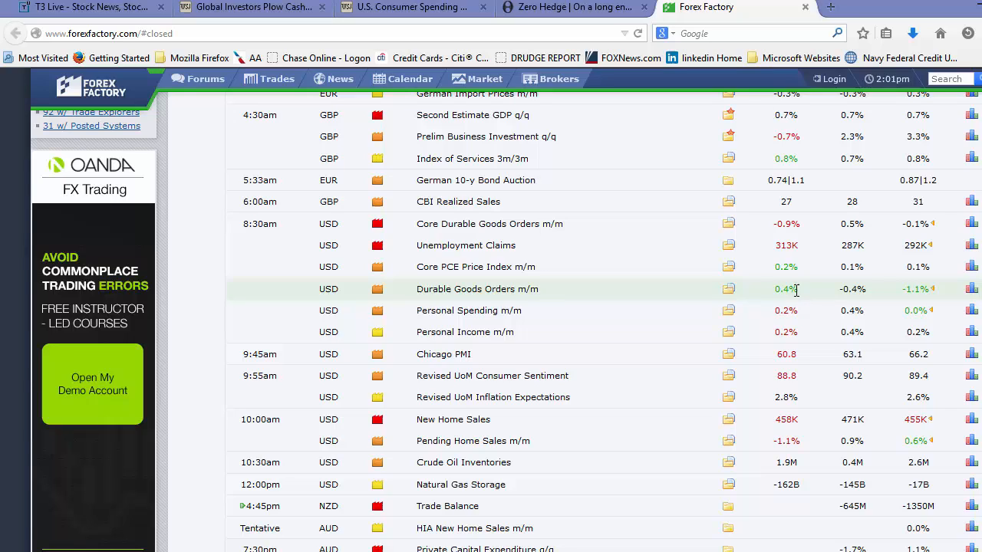
mouse_move(795, 299)
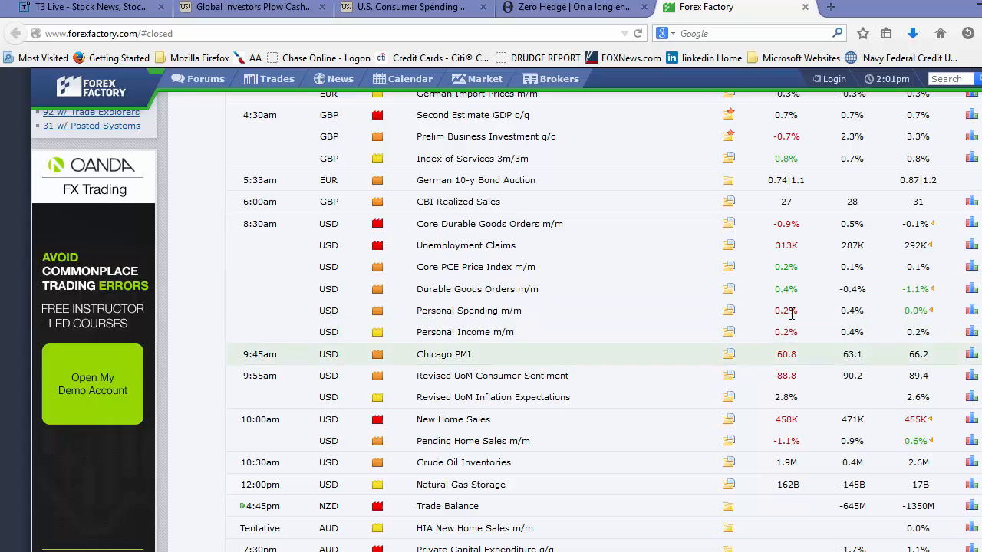
mouse_move(774, 346)
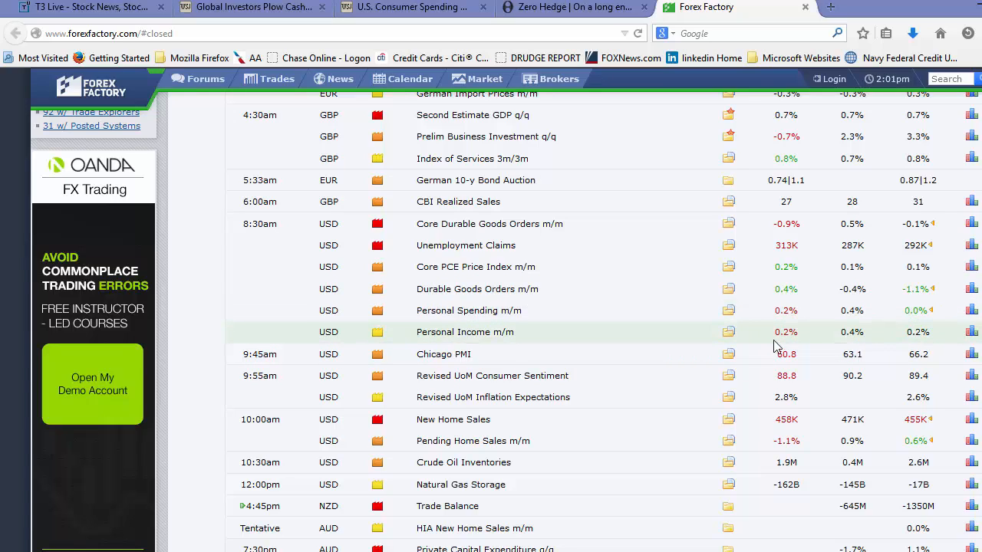
mouse_move(790, 310)
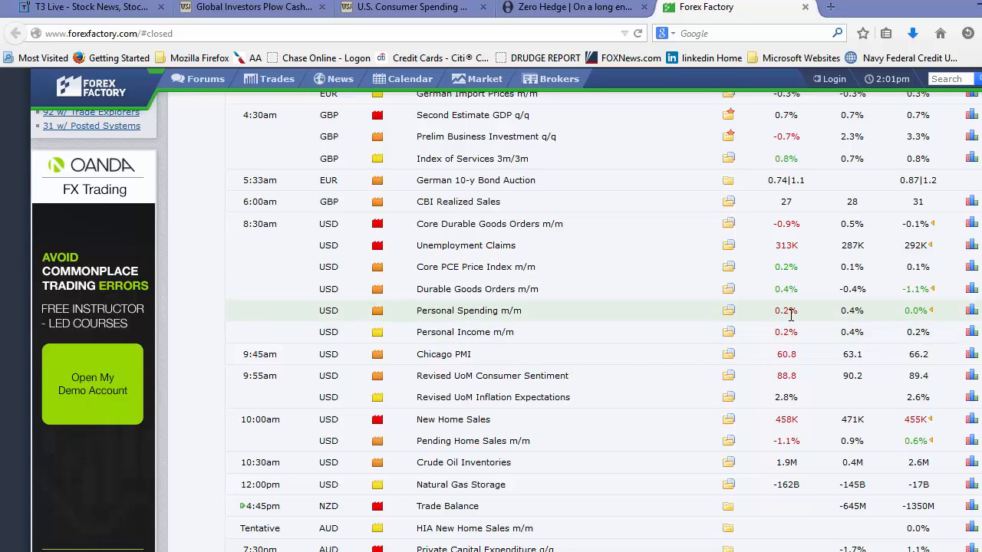
mouse_move(794, 331)
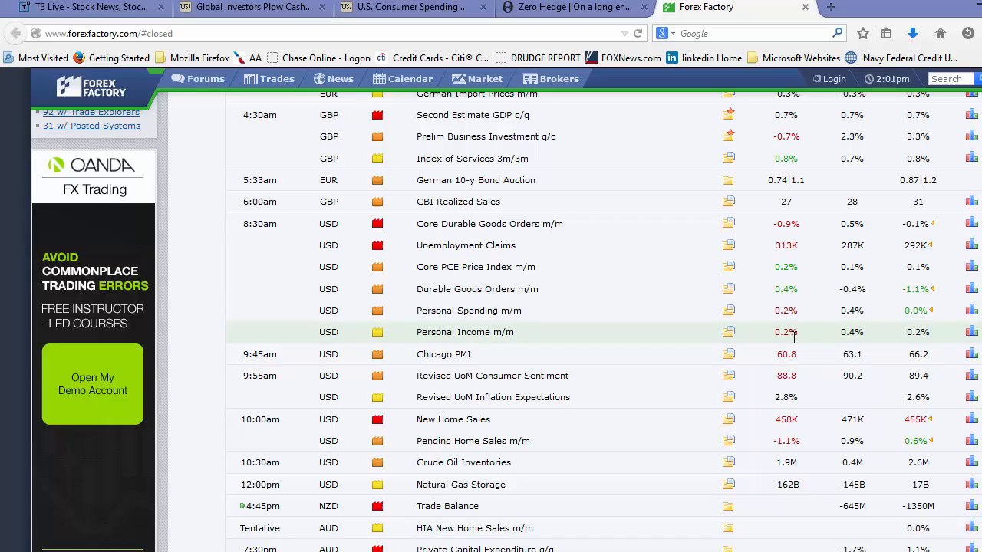
mouse_move(856, 332)
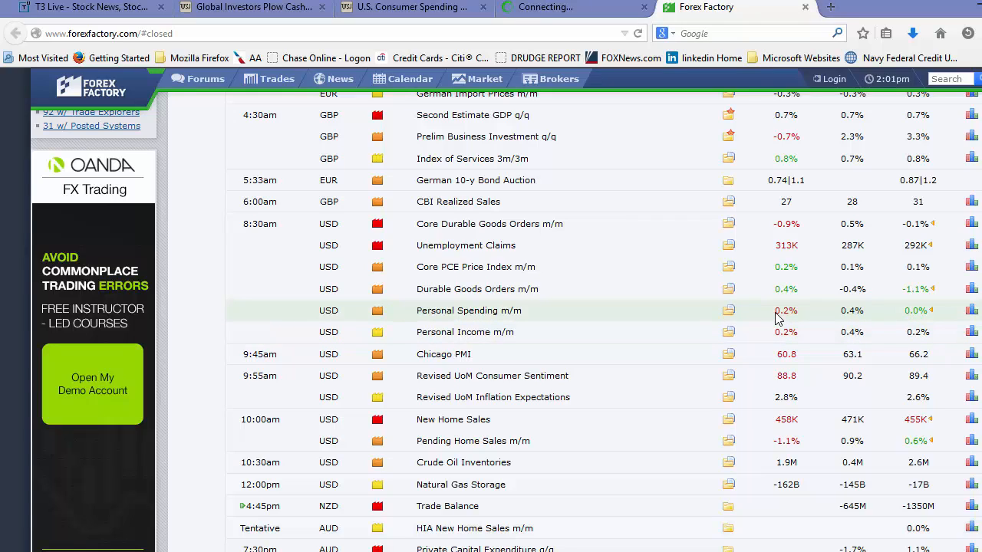
mouse_move(779, 313)
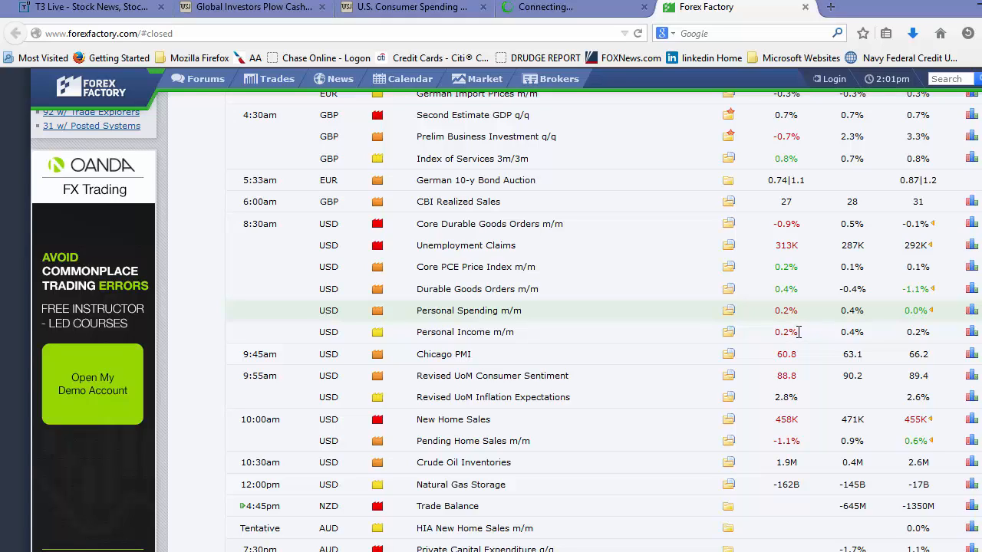
mouse_move(758, 332)
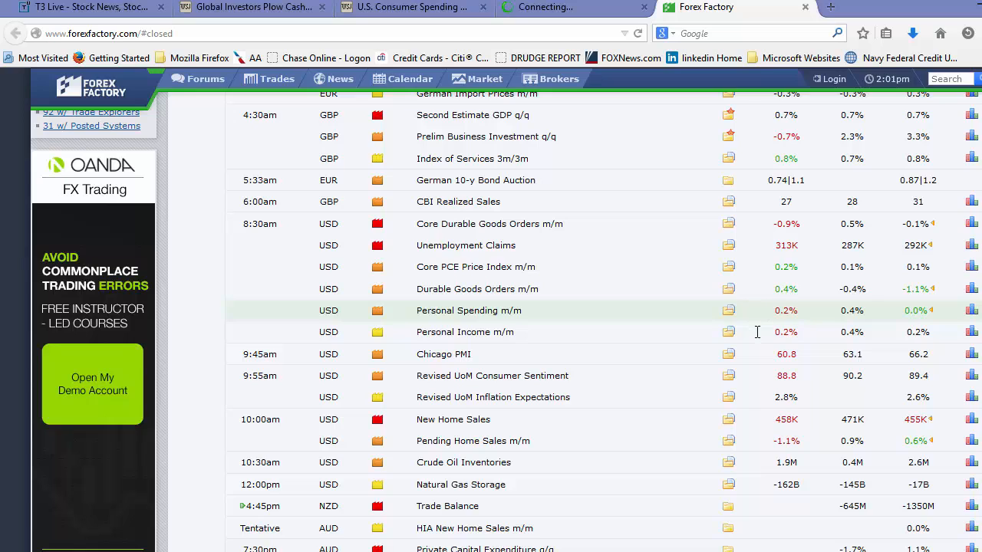
mouse_move(784, 331)
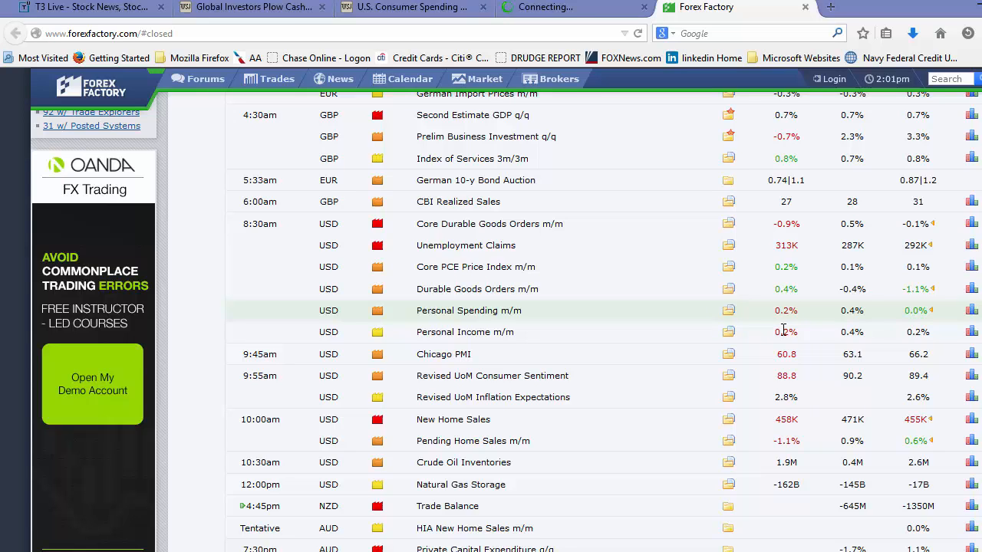
left_click(571, 6)
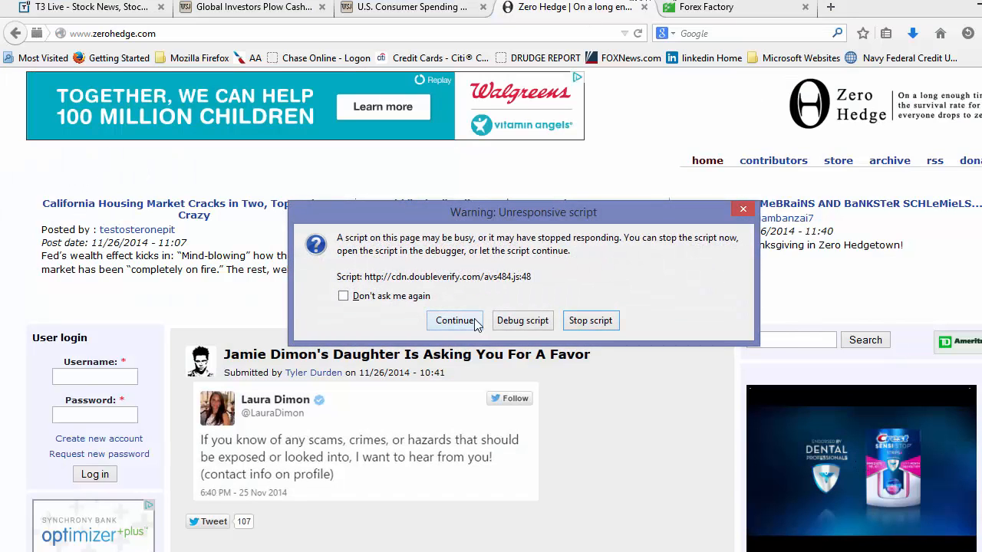
left_click(454, 321)
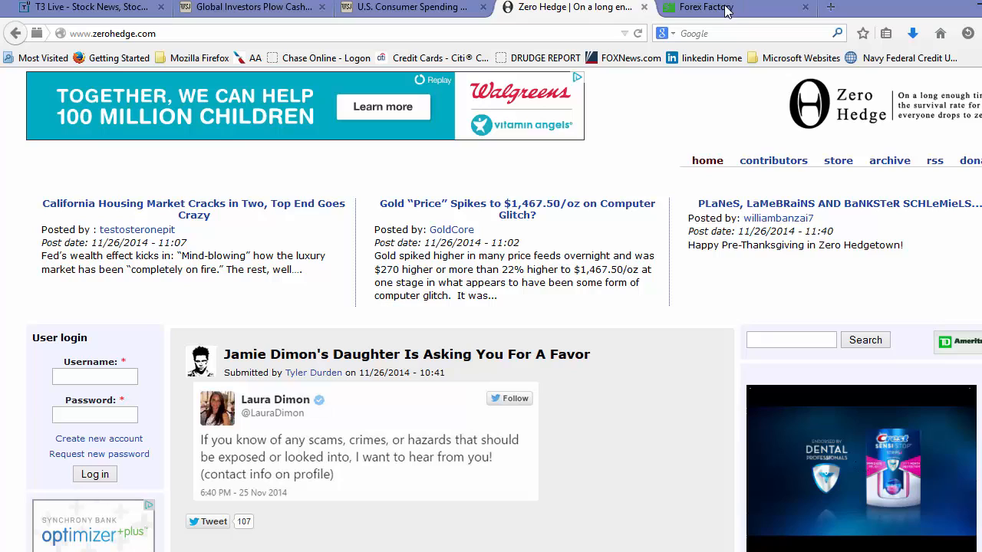
mouse_move(709, 9)
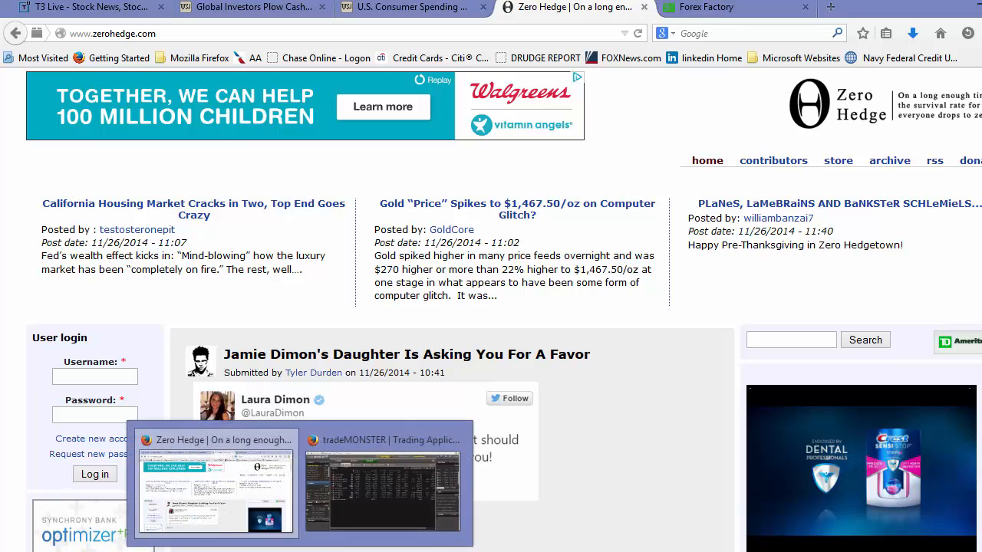
left_click(380, 491)
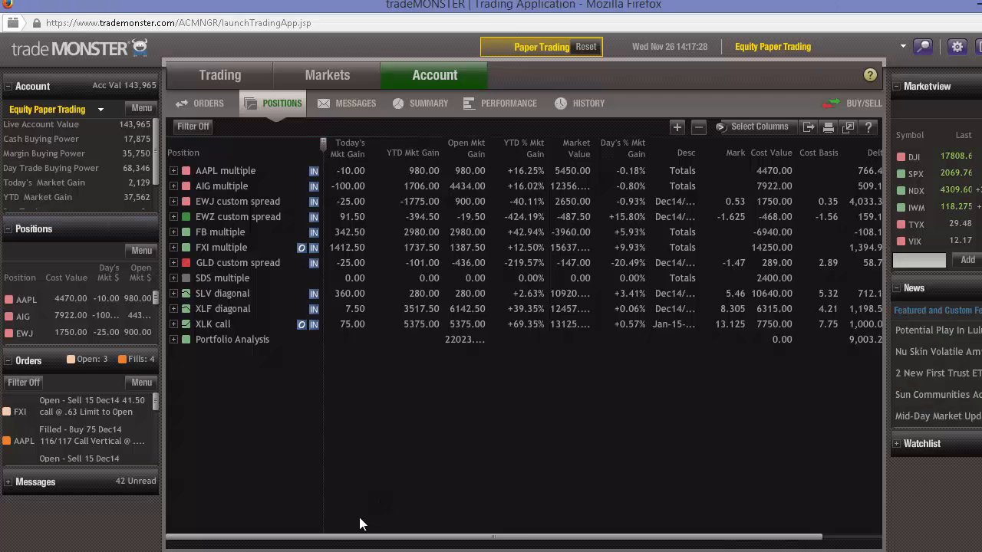
left_click(706, 6)
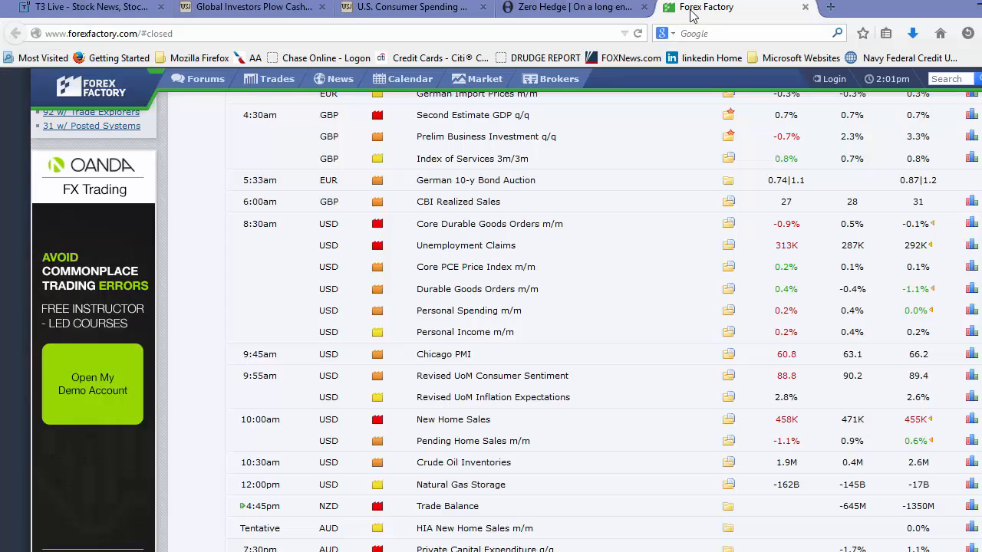
left_click(571, 6)
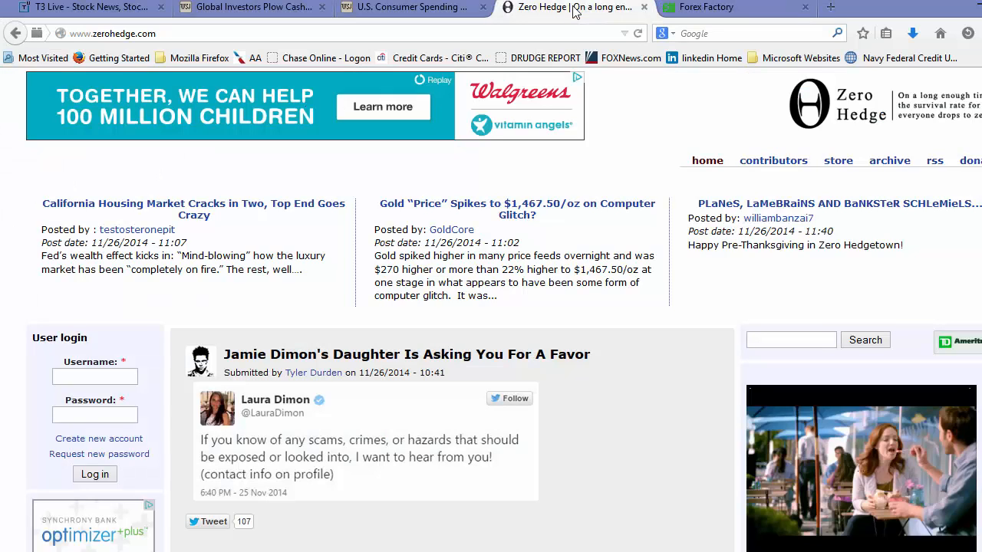
mouse_move(721, 9)
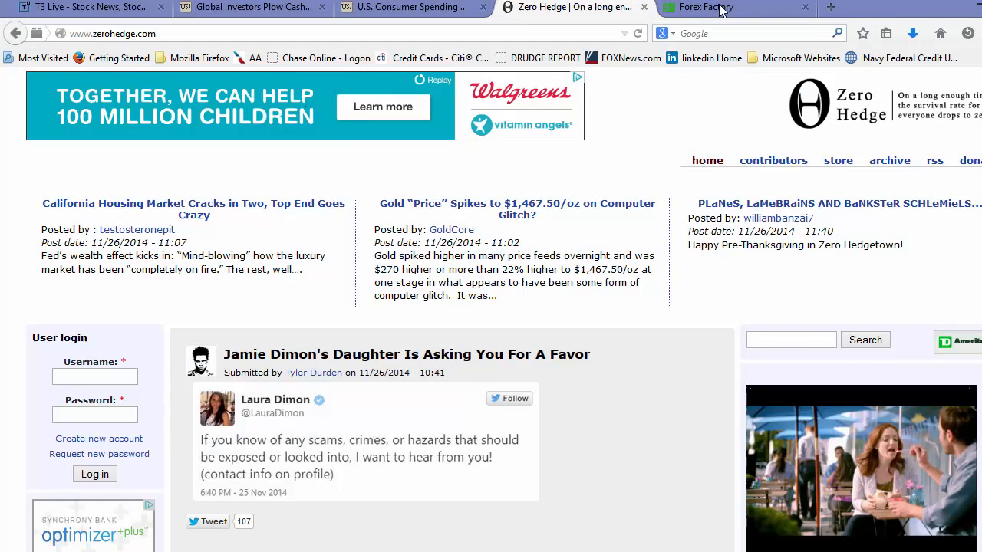
left_click(705, 6)
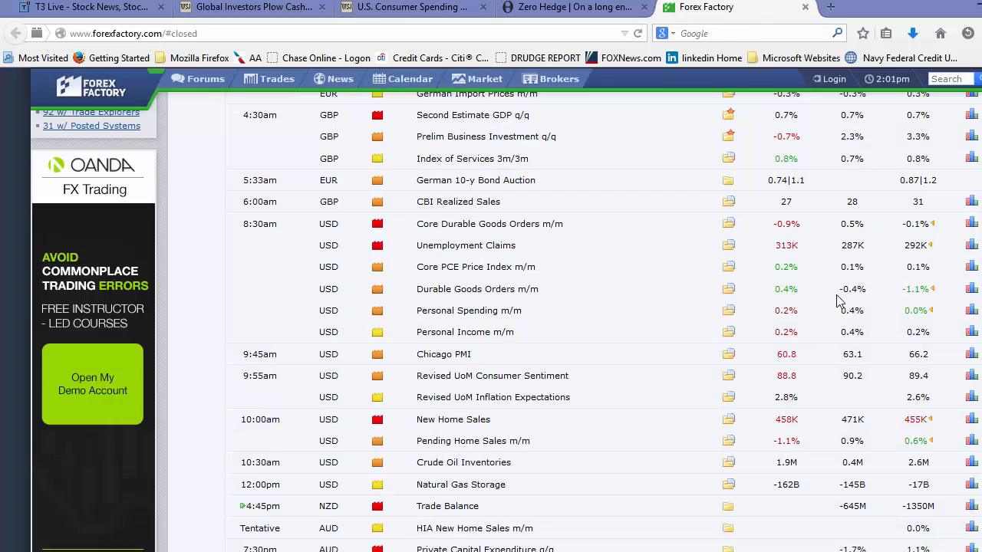
mouse_move(791, 390)
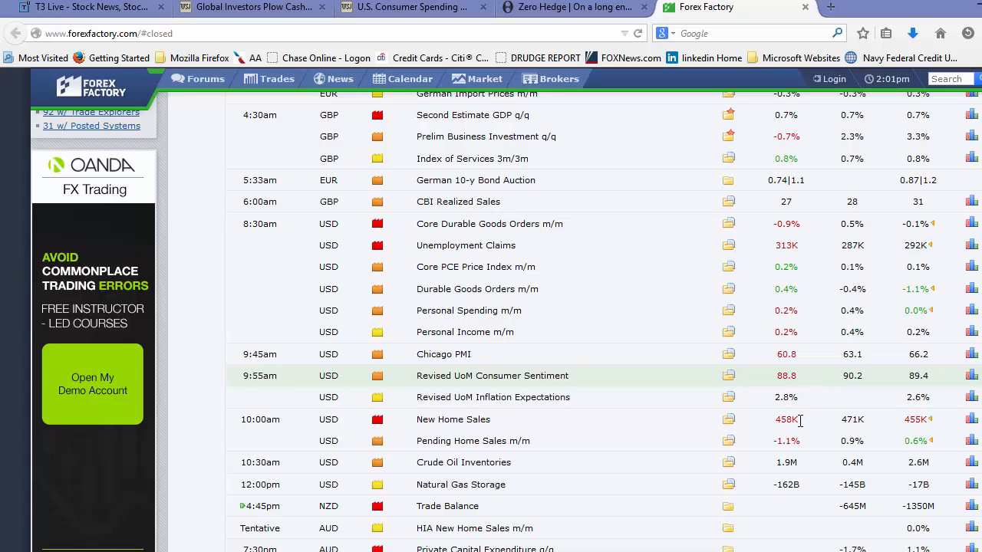
mouse_move(803, 448)
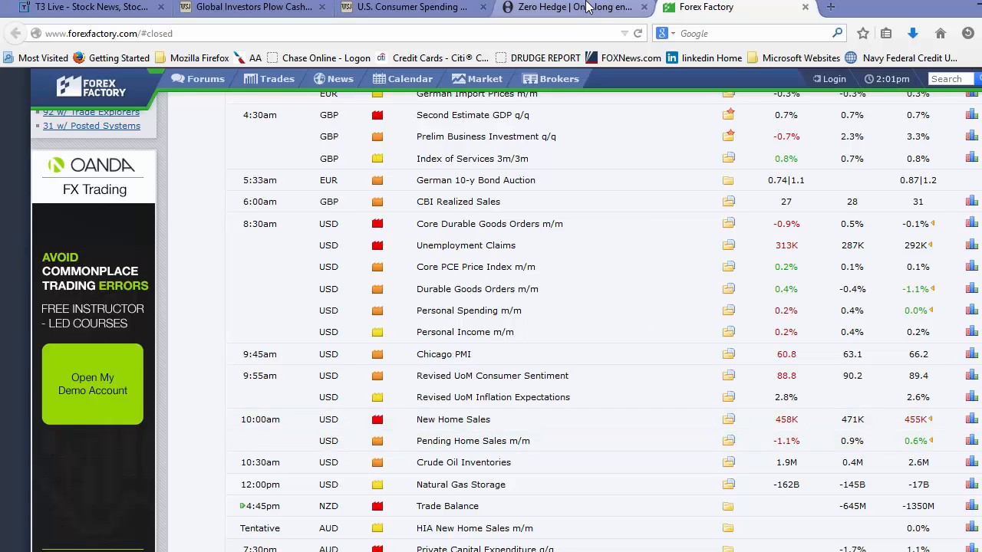
- Bring up the WSJ consumer spending article, highlight 'Cheaper Gas' and scroll into the text
left_click(411, 6)
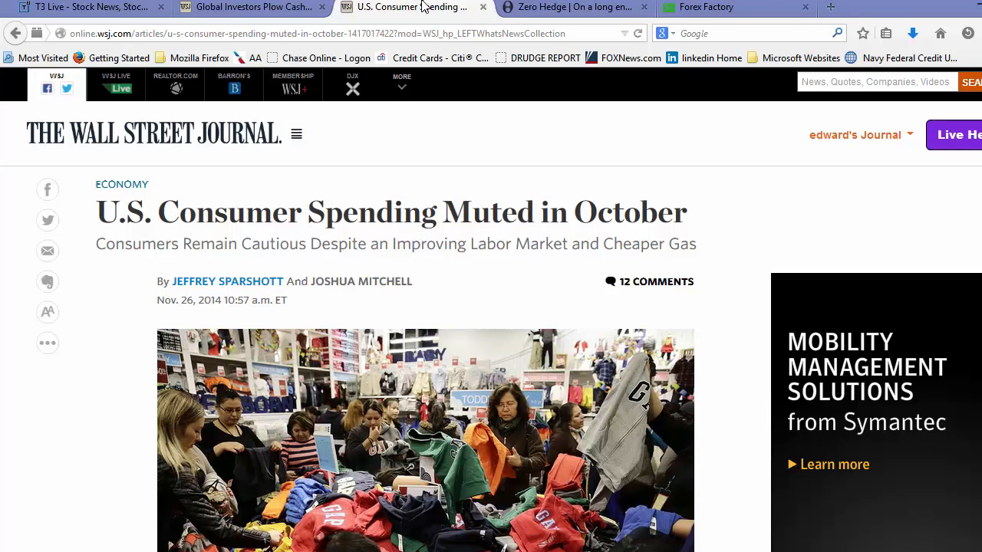
mouse_move(449, 163)
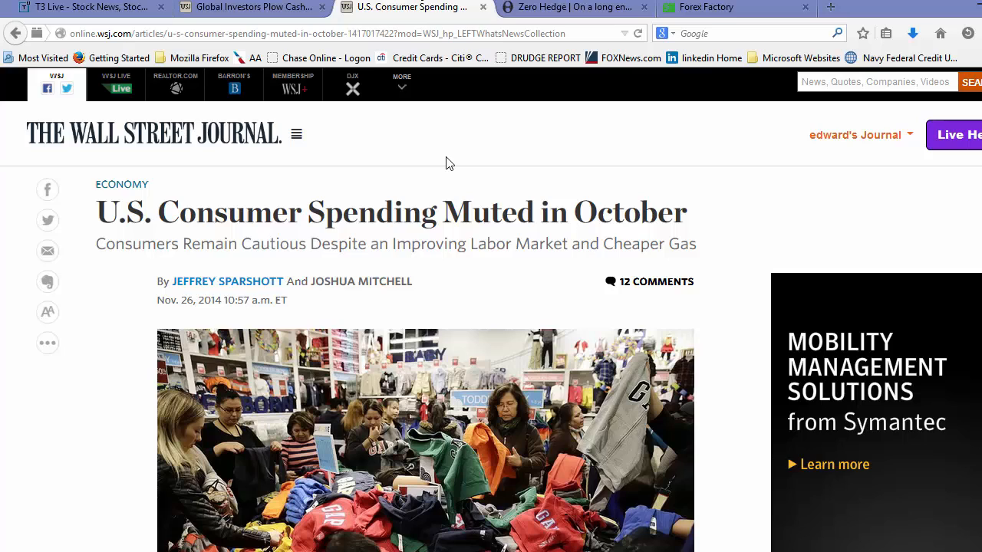
mouse_move(391, 242)
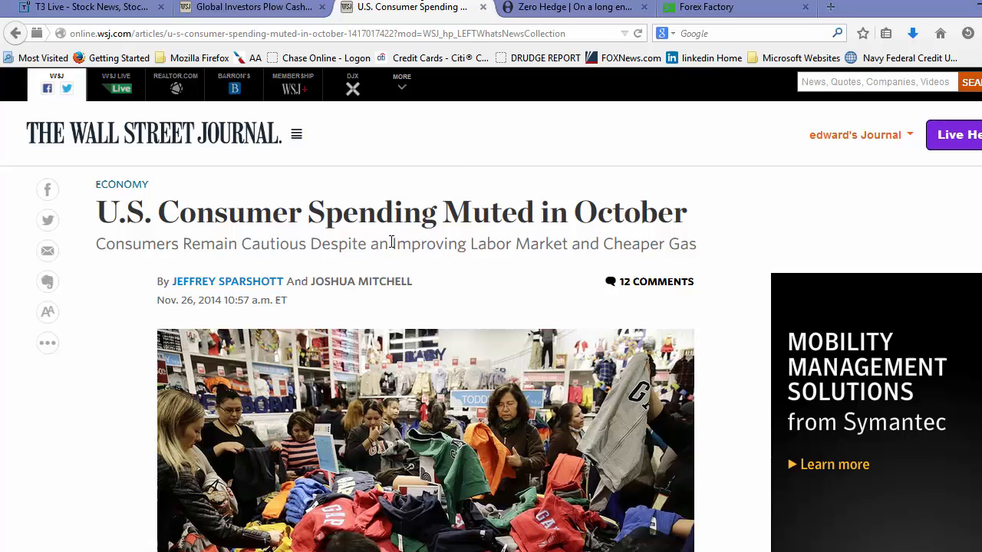
left_click_drag(393, 243, 512, 243)
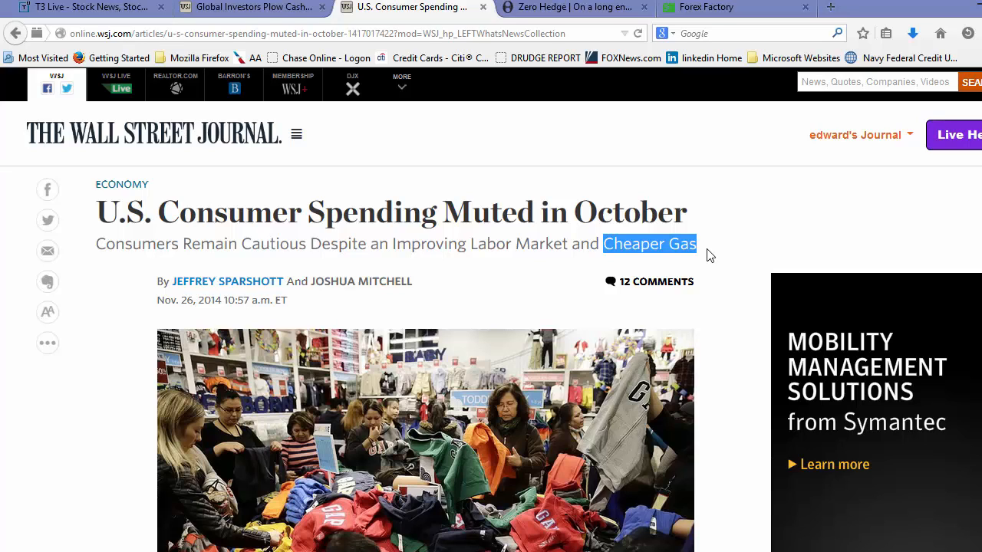
mouse_move(675, 242)
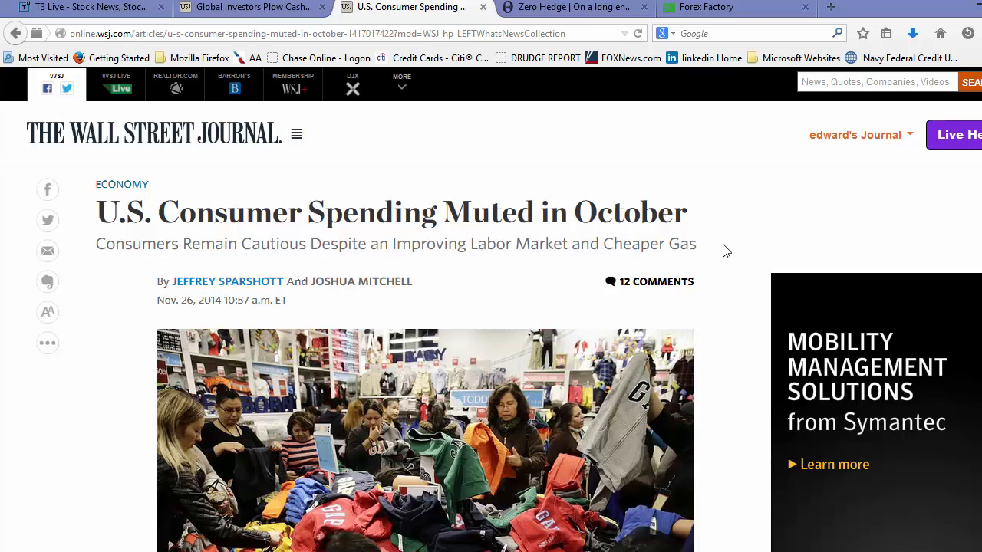
scroll("down", 3)
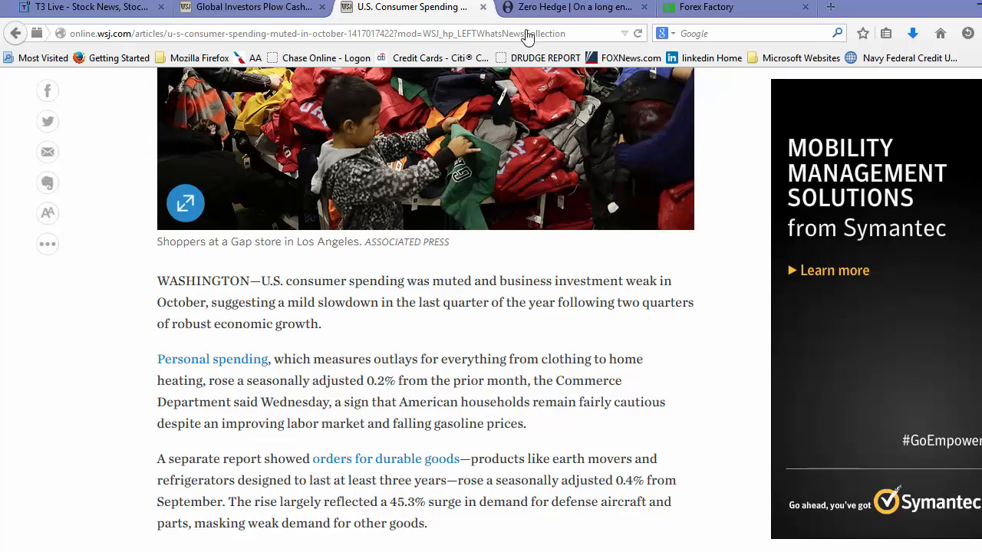
- Scroll to the bottom of the Zero Hedge front page and go to page 2 of the listings
left_click(571, 6)
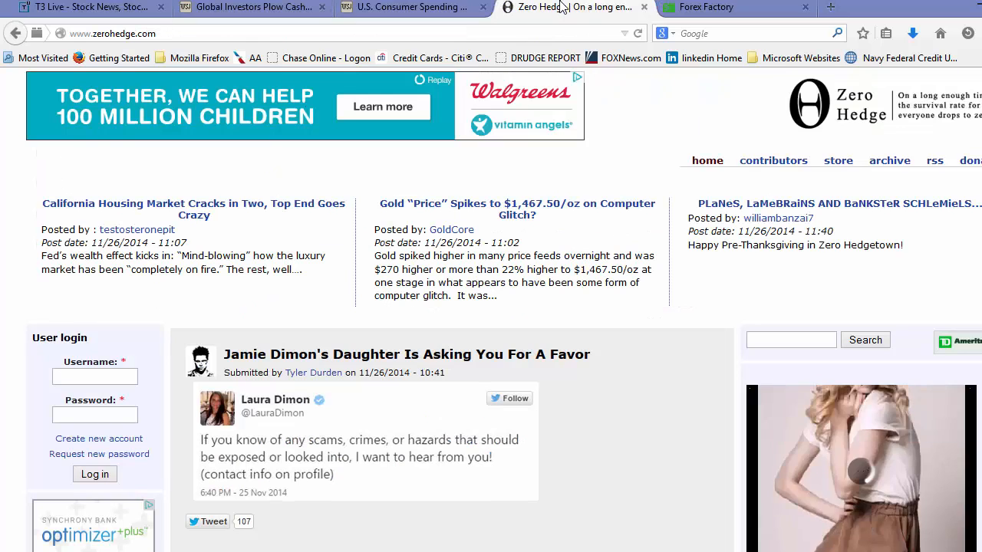
scroll("down", 3)
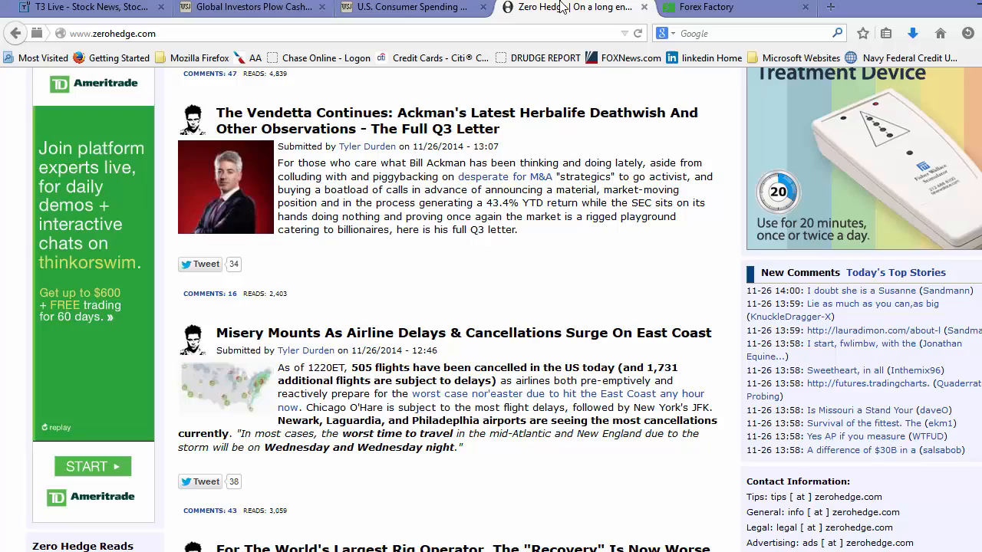
scroll("down", 3)
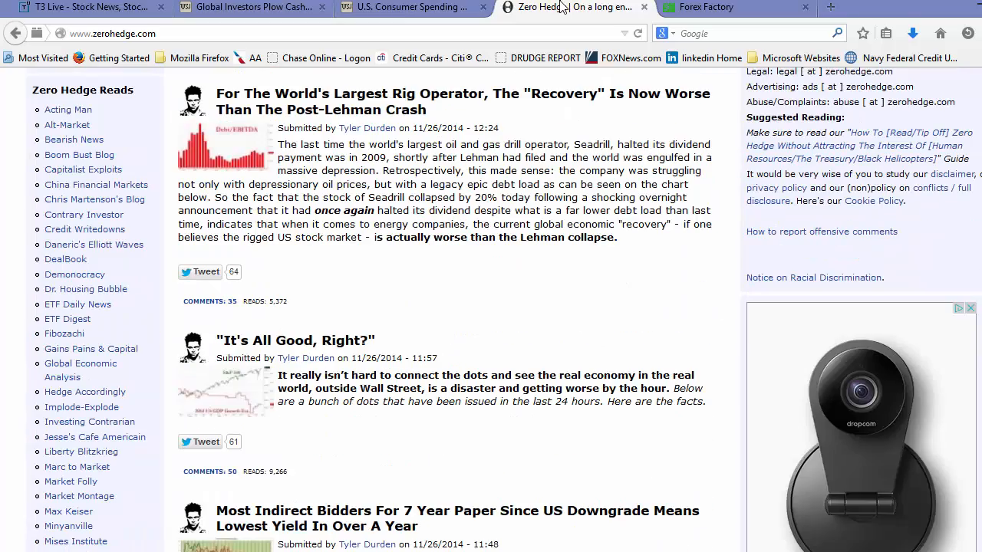
scroll("down", 3)
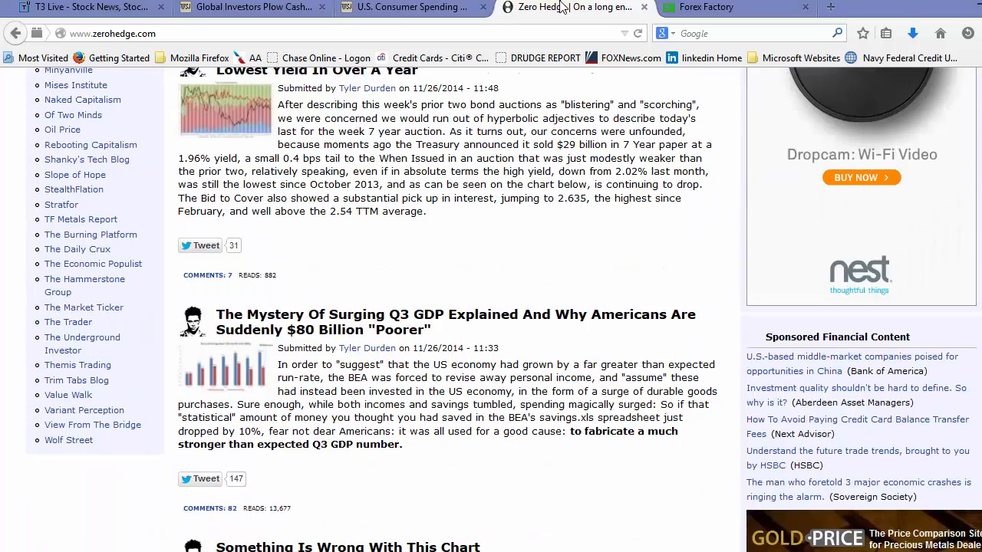
scroll("down", 3)
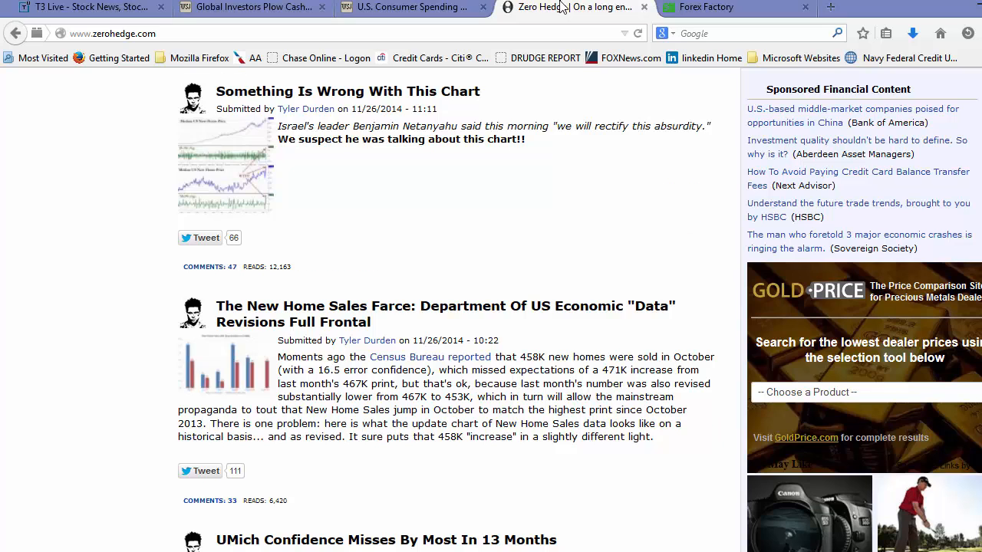
scroll("down", 3)
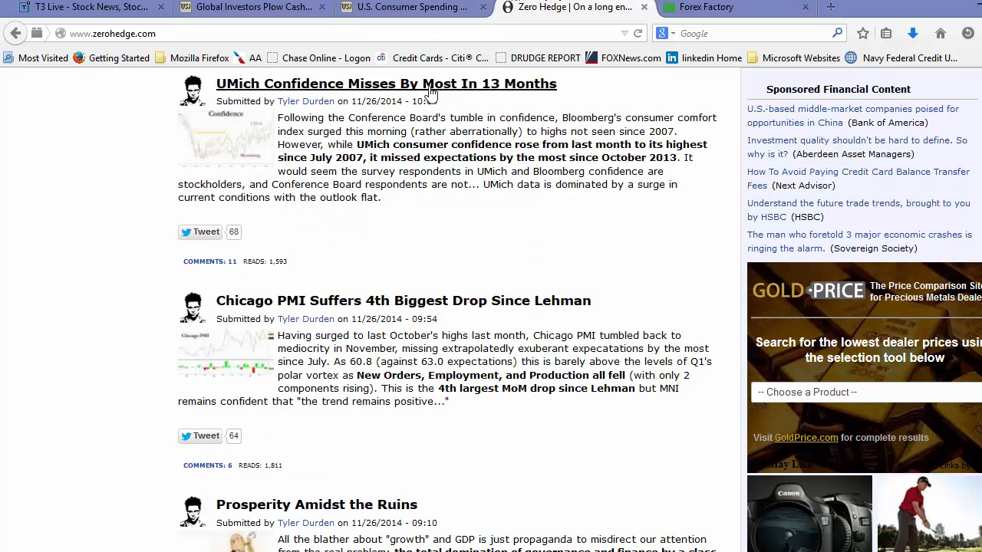
mouse_move(505, 87)
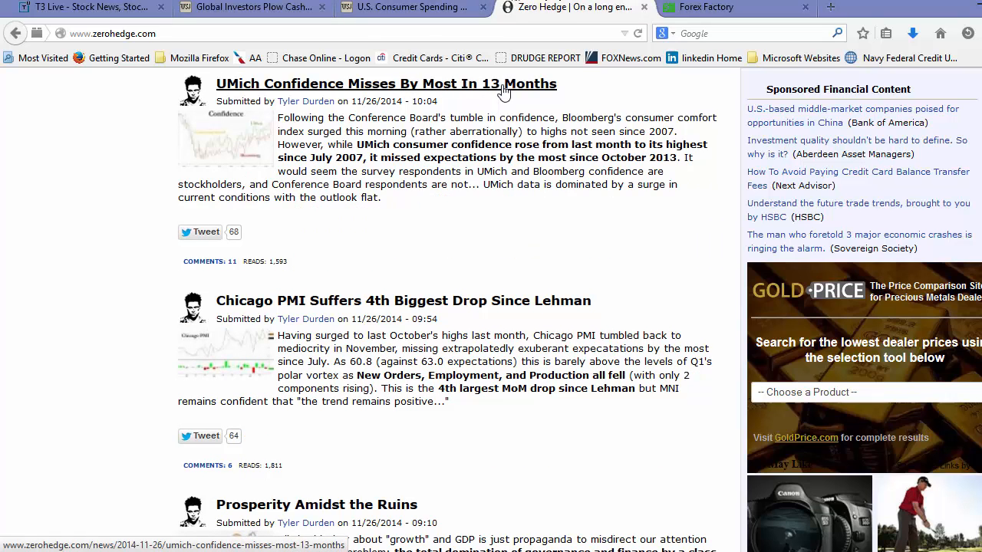
mouse_move(345, 301)
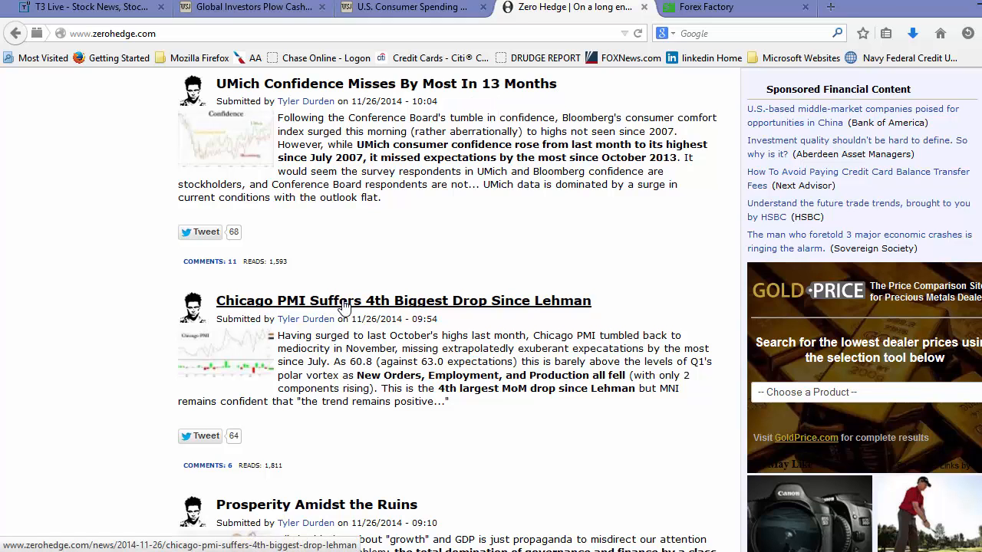
mouse_move(559, 322)
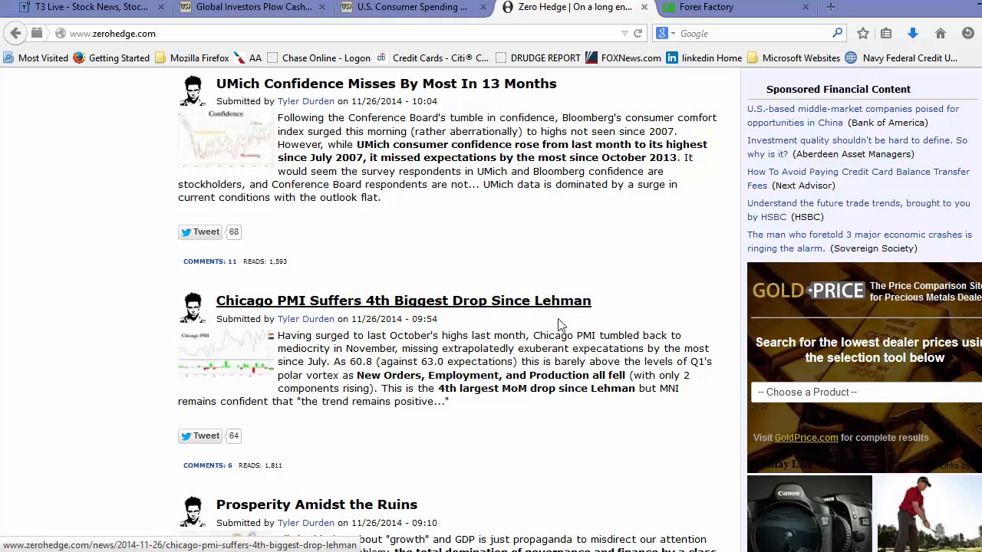
scroll("down", 3)
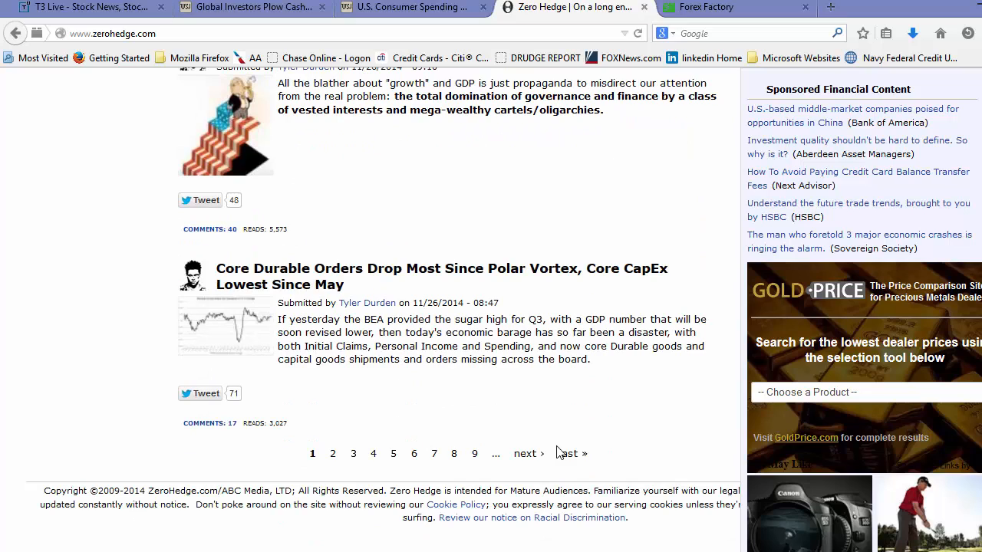
mouse_move(555, 402)
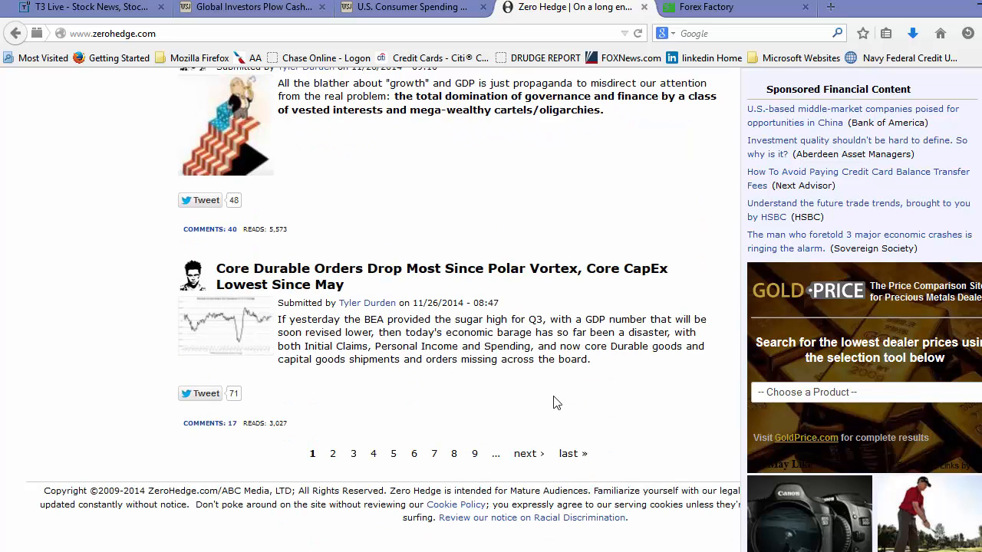
mouse_move(263, 276)
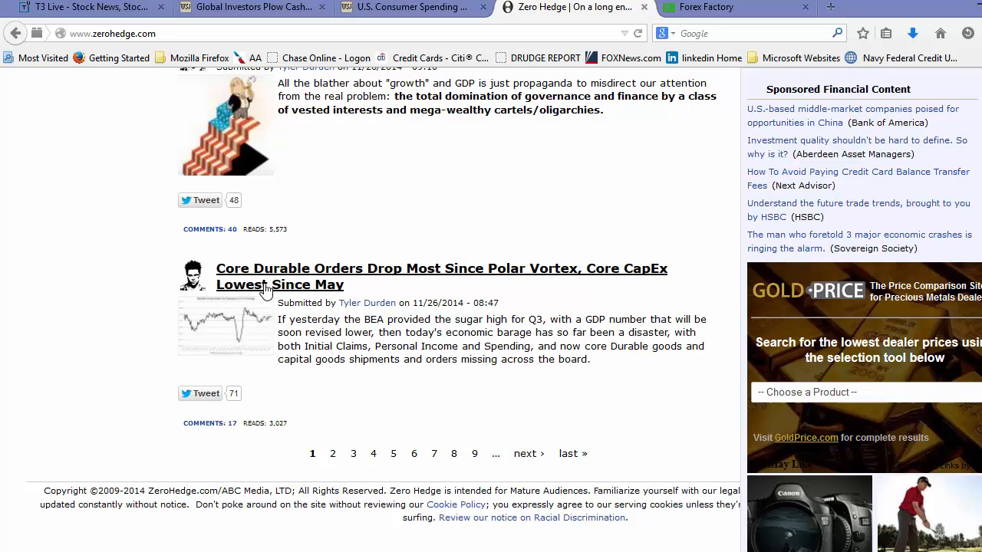
mouse_move(445, 276)
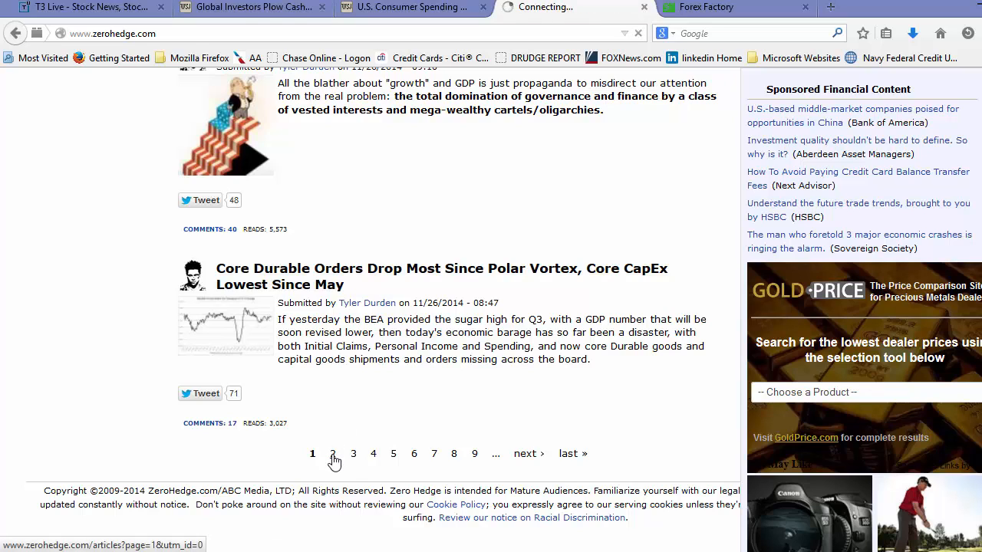
left_click(313, 454)
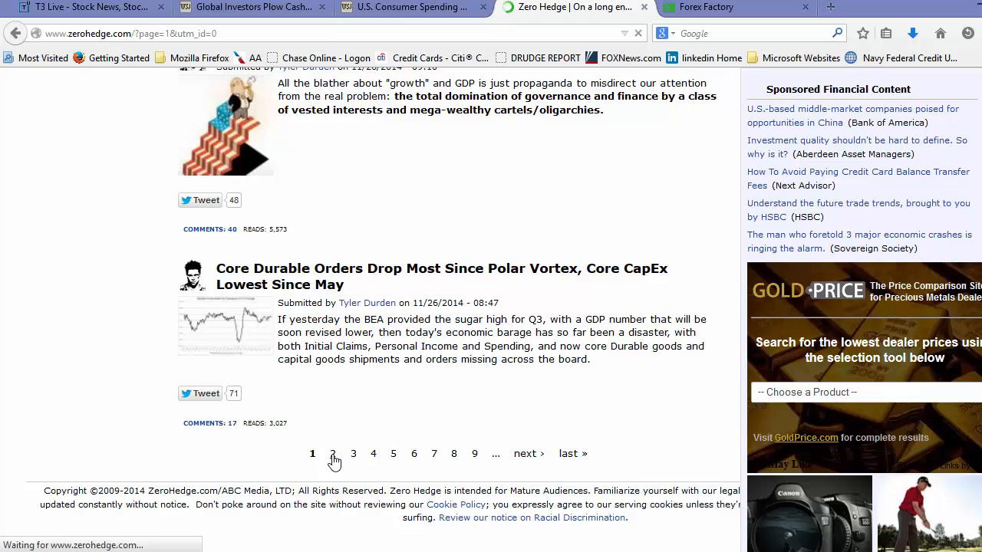
mouse_move(721, 15)
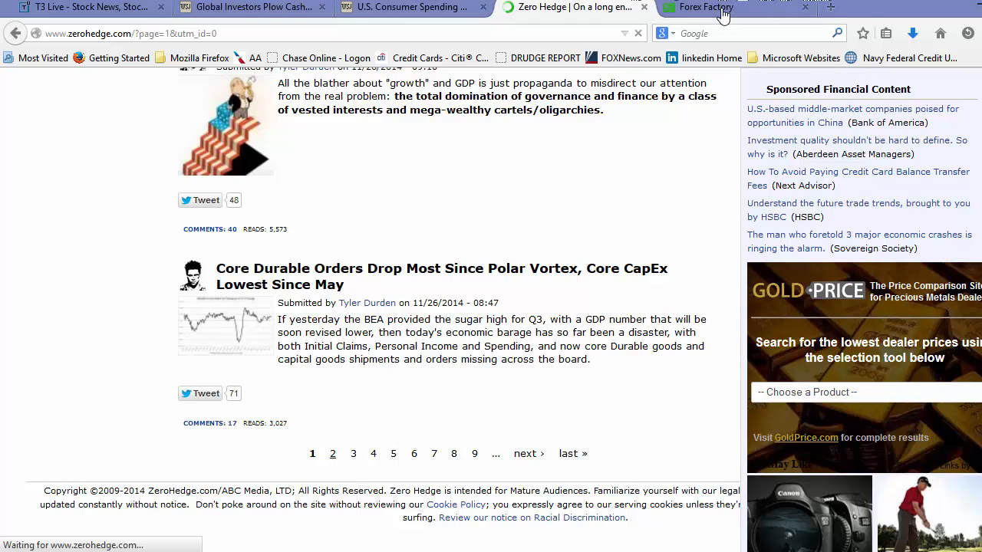
- Step the Forex Factory calendar back to Nov 25 to show its US releases
left_click(706, 6)
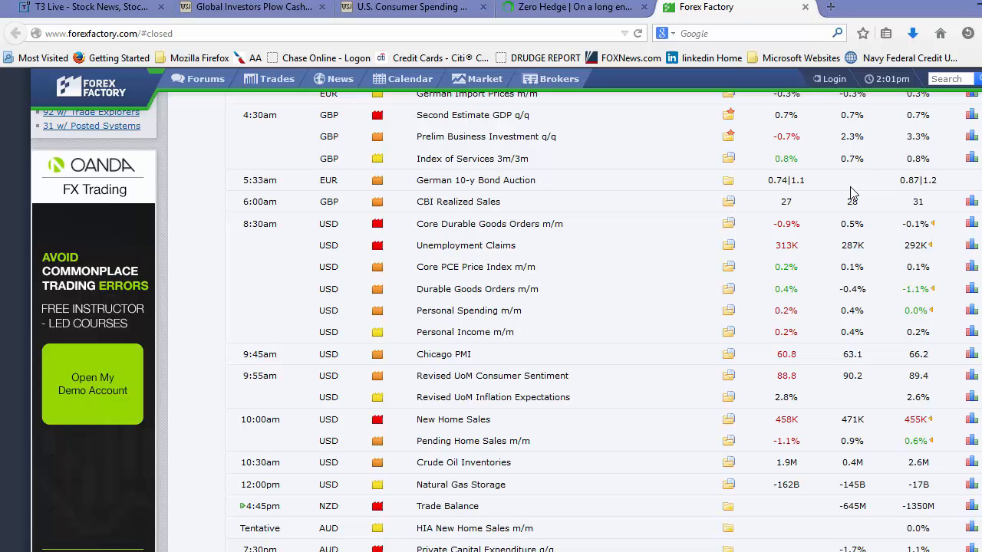
scroll("up", 3)
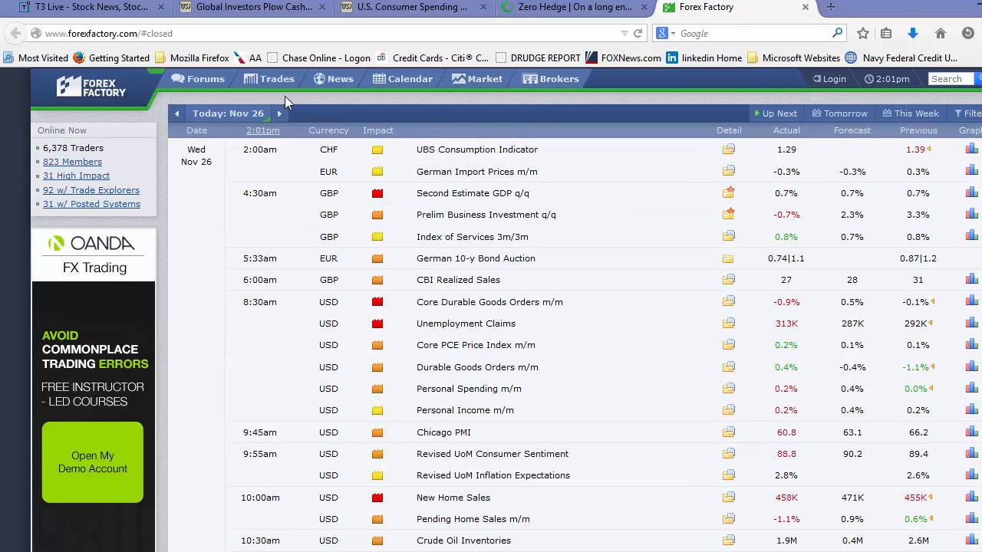
left_click(178, 114)
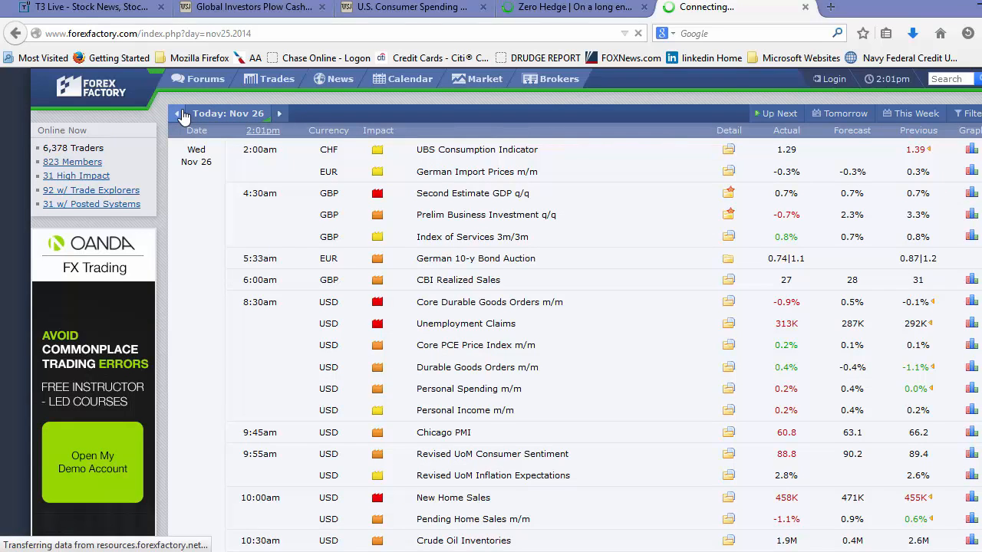
left_click(178, 113)
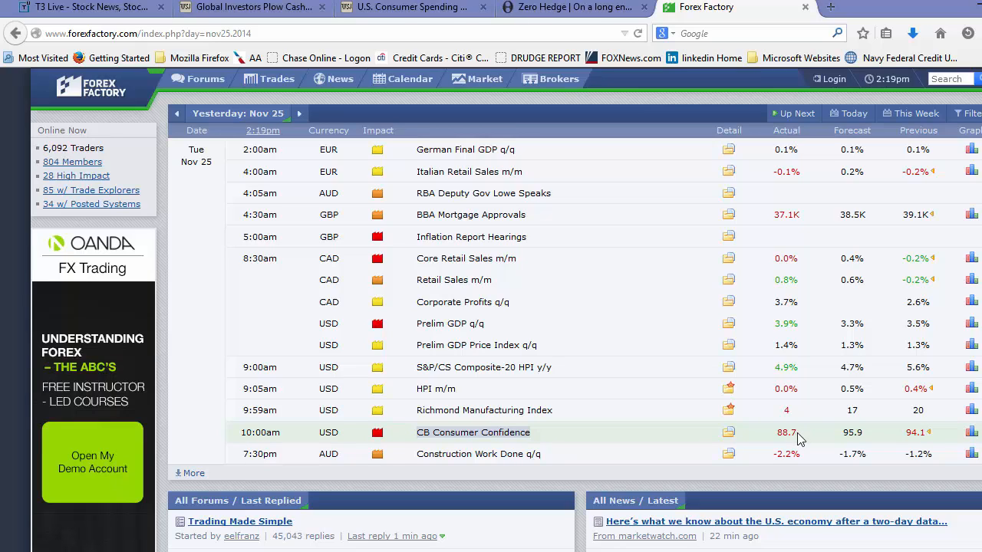
mouse_move(739, 427)
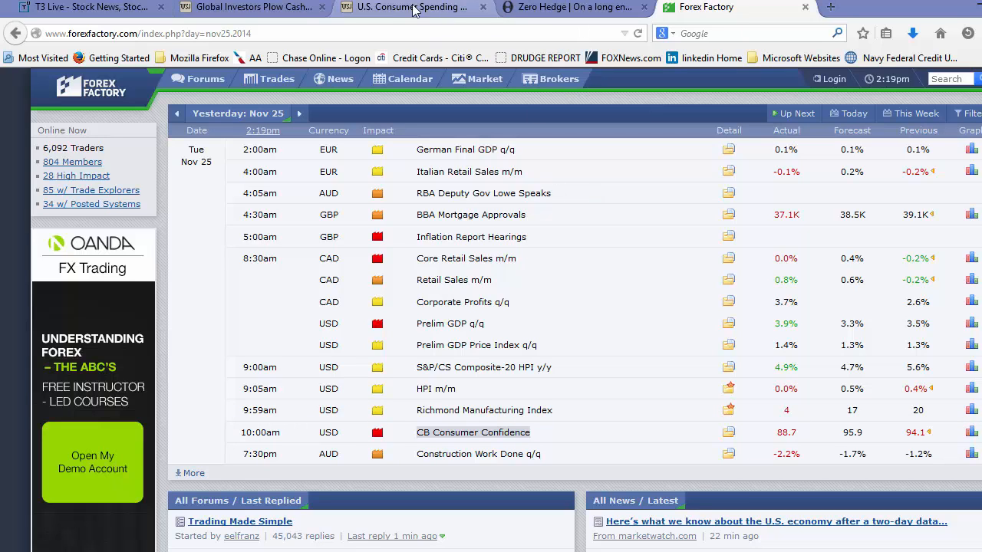
- Bring up the SPX chart in tradeMONSTER and set its range to 1 Year
left_click(253, 6)
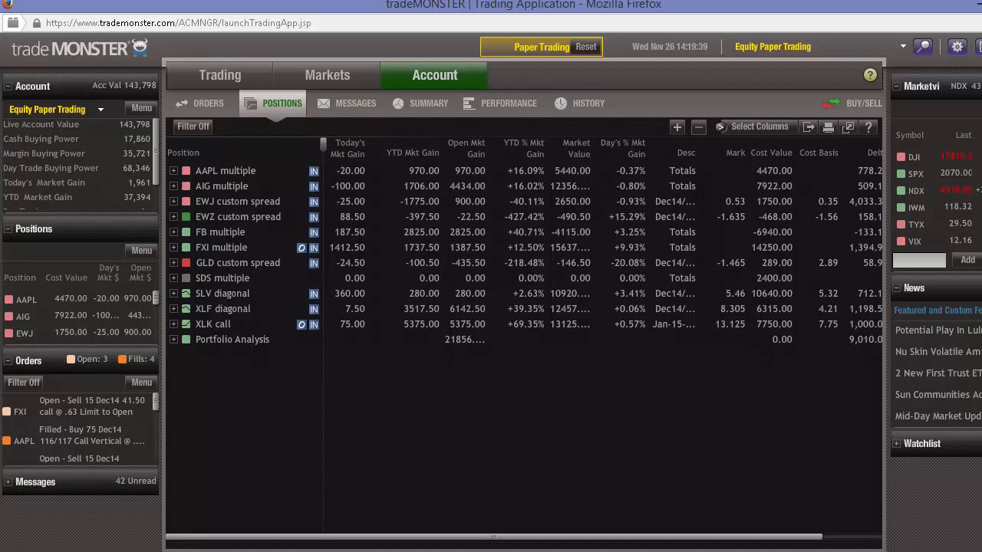
left_click(914, 173)
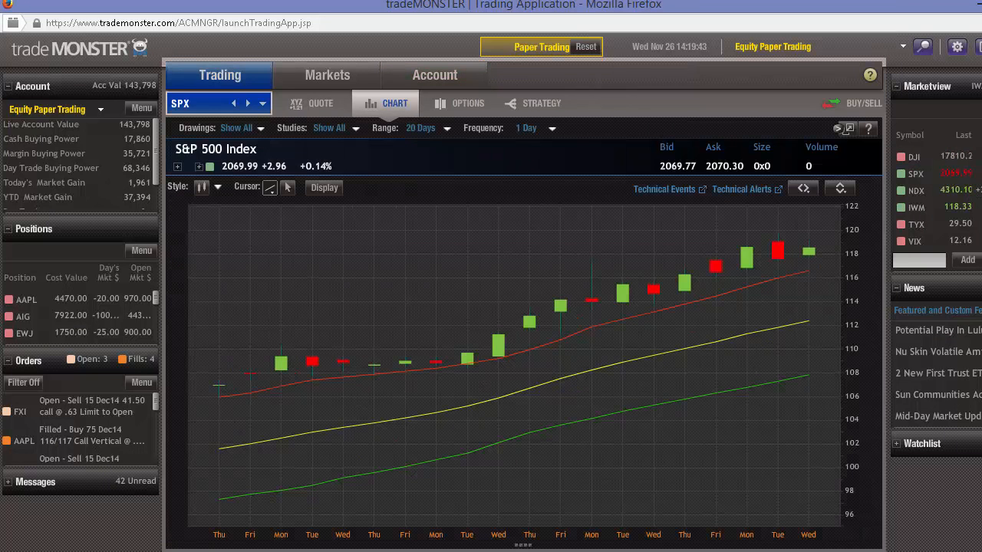
left_click(421, 128)
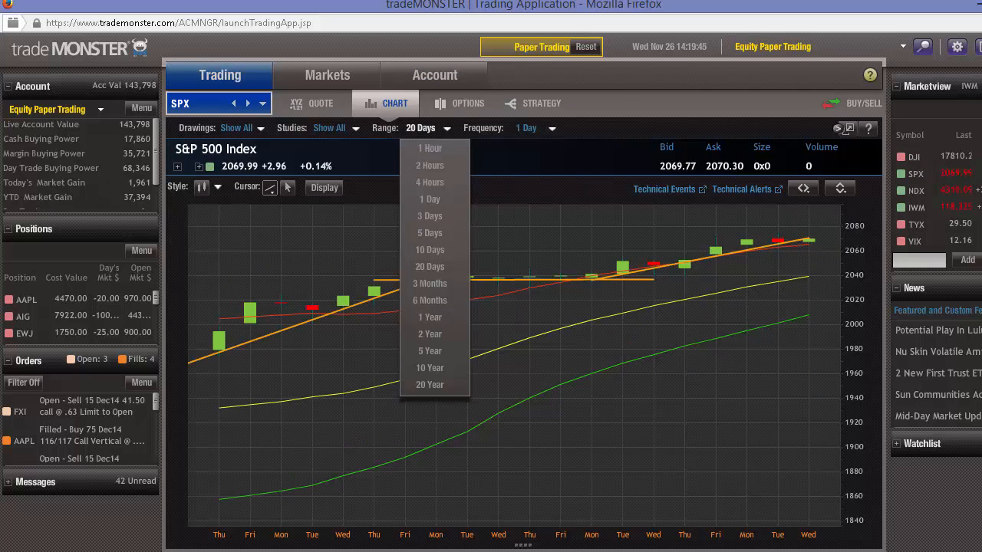
left_click(429, 316)
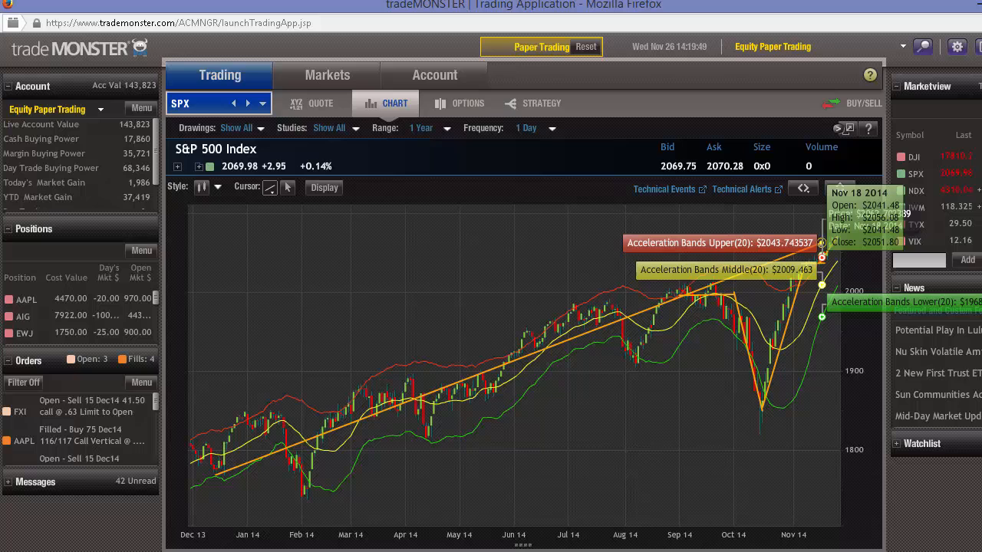
mouse_move(570, 208)
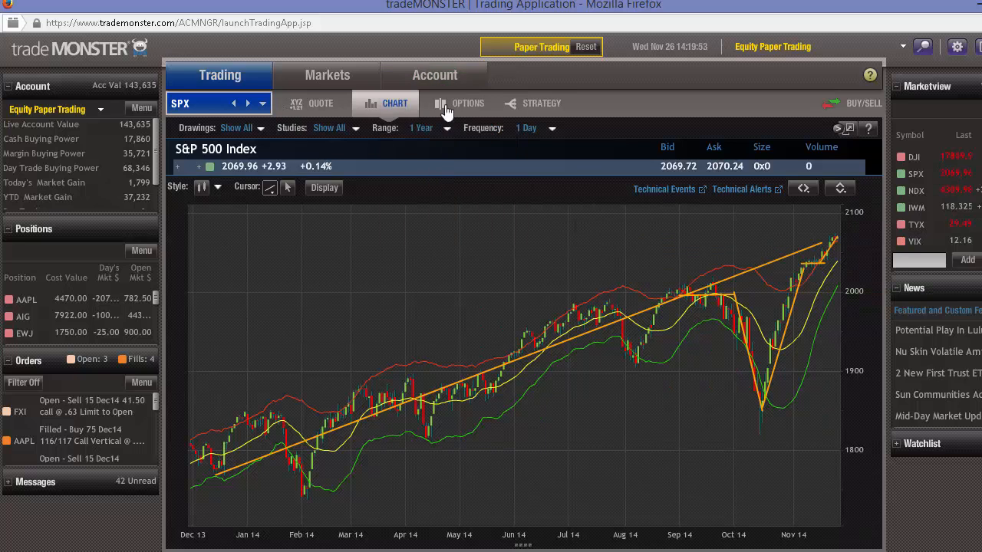
- Review the account's month-to-date gains by symbol and the account value summary
left_click(434, 73)
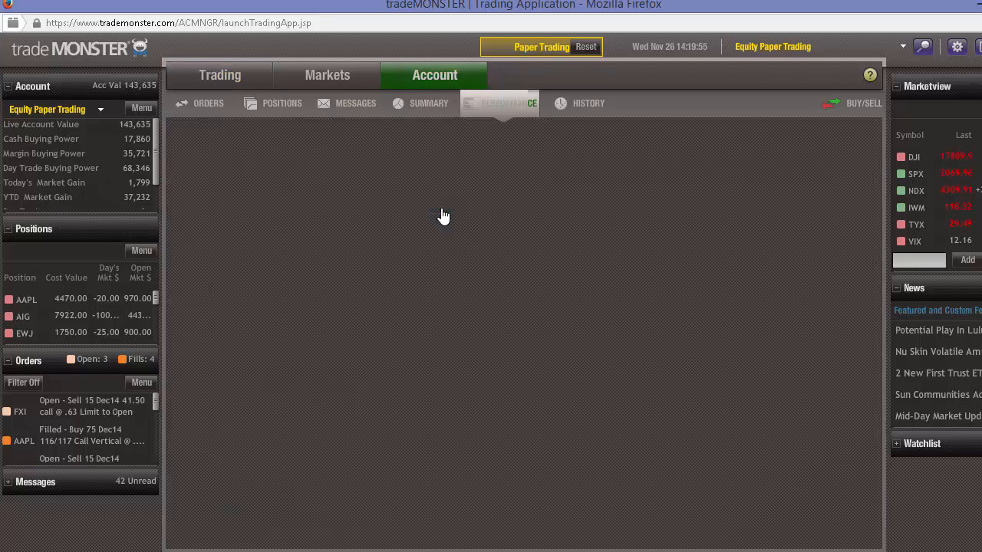
left_click(508, 103)
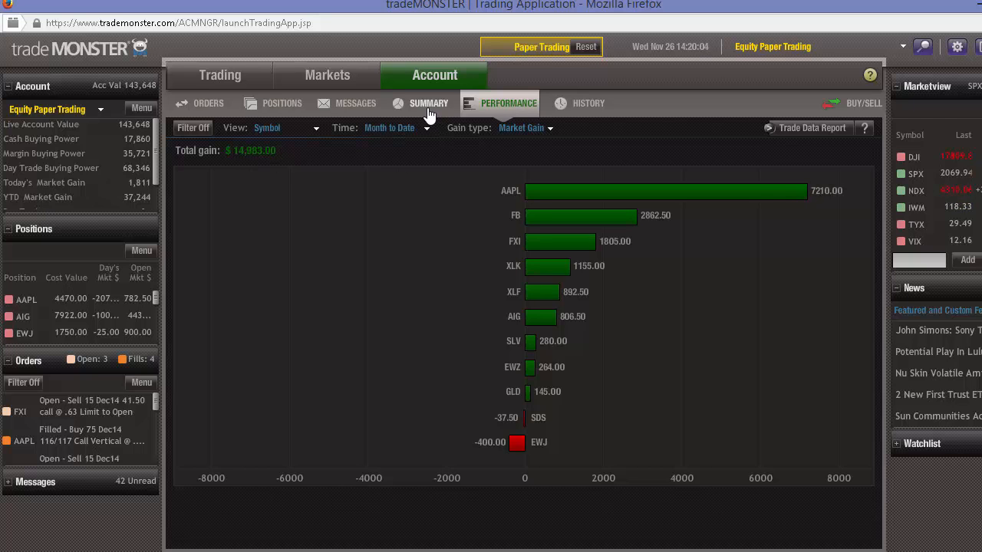
left_click(429, 103)
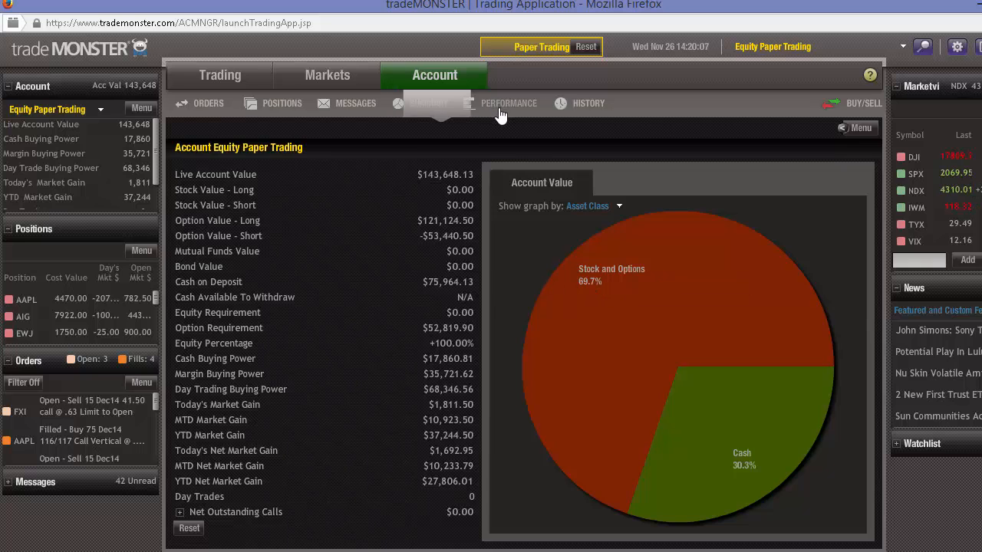
- Return to the gain-by-symbol chart, then show the list of open positions
left_click(510, 103)
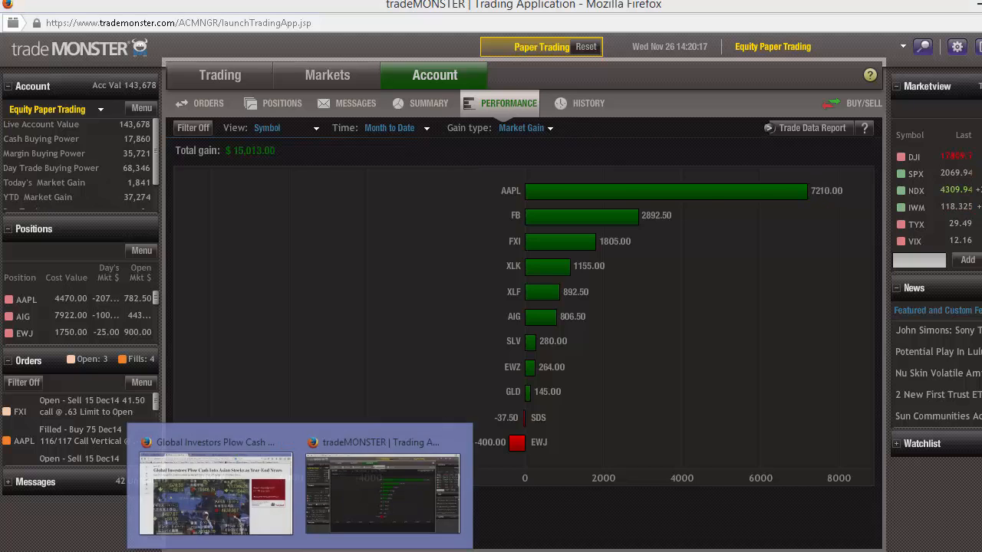
left_click(215, 494)
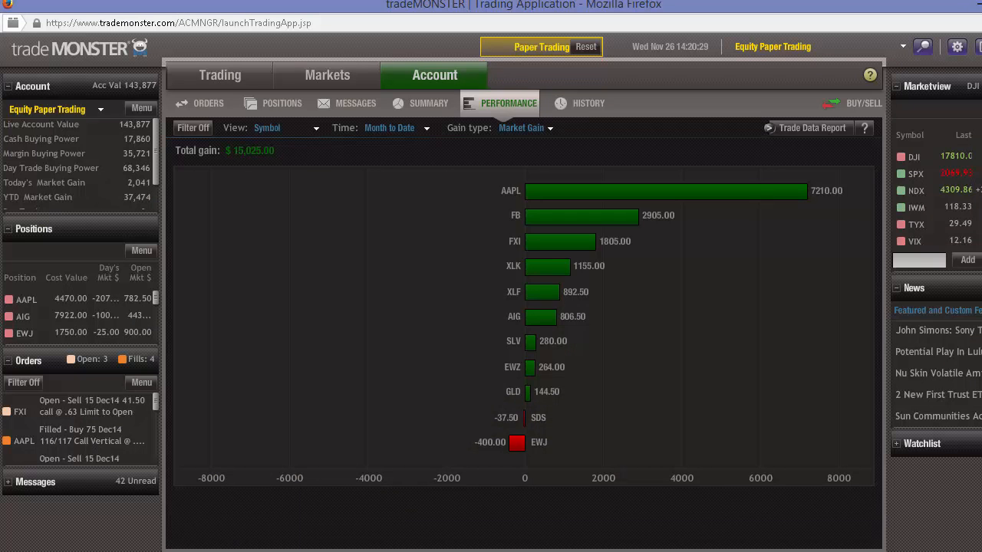
left_click(282, 103)
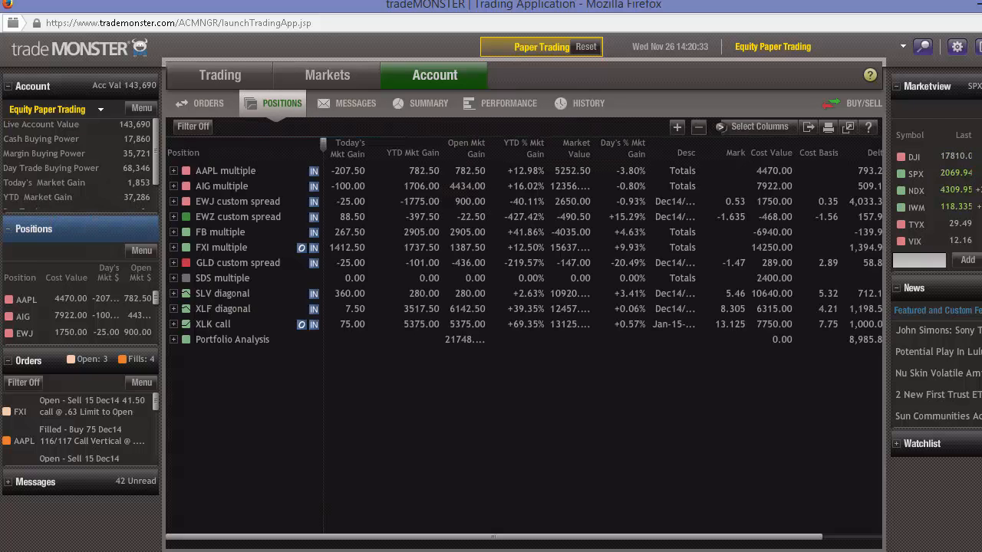
- From the FXI position, show the FXI quote and fund details and load its chart
right_click(221, 247)
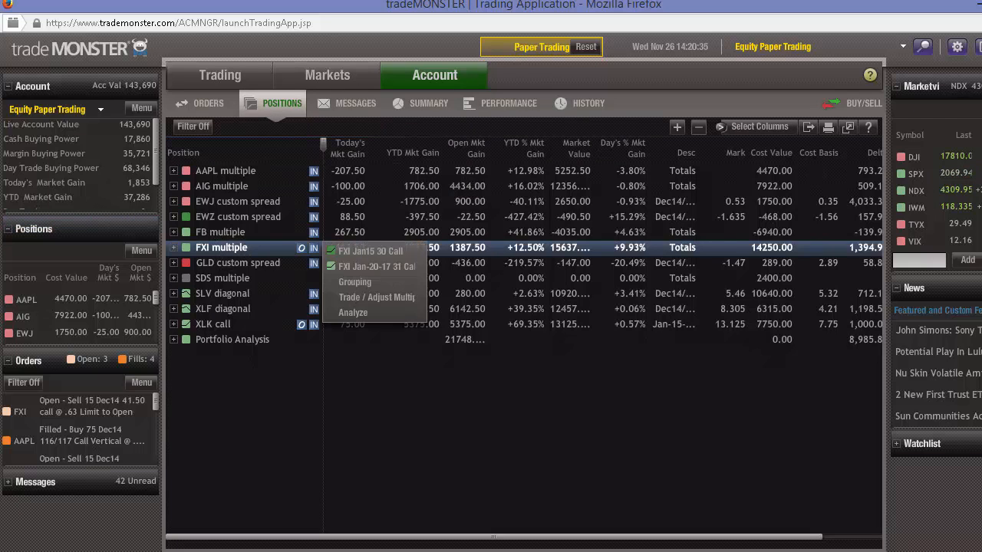
left_click(374, 267)
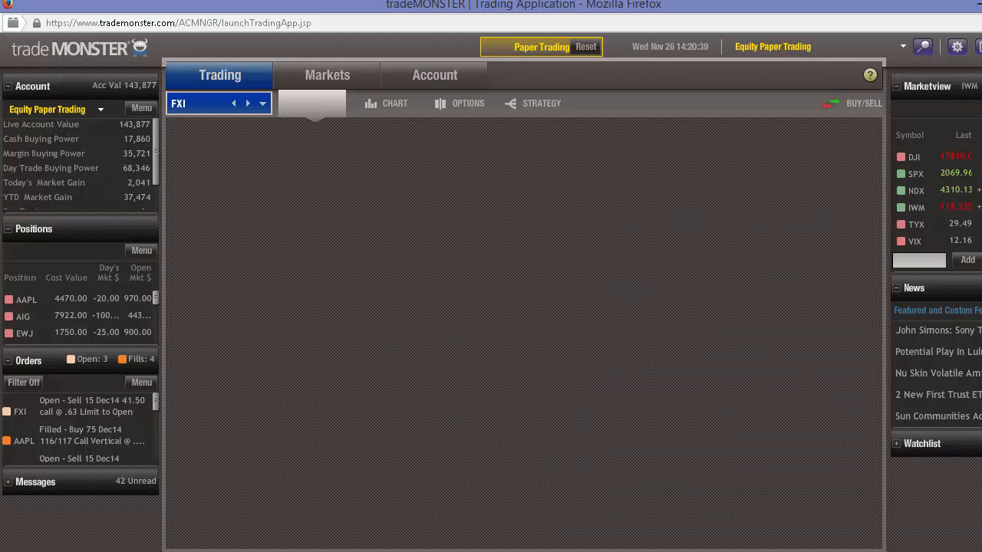
left_click(319, 103)
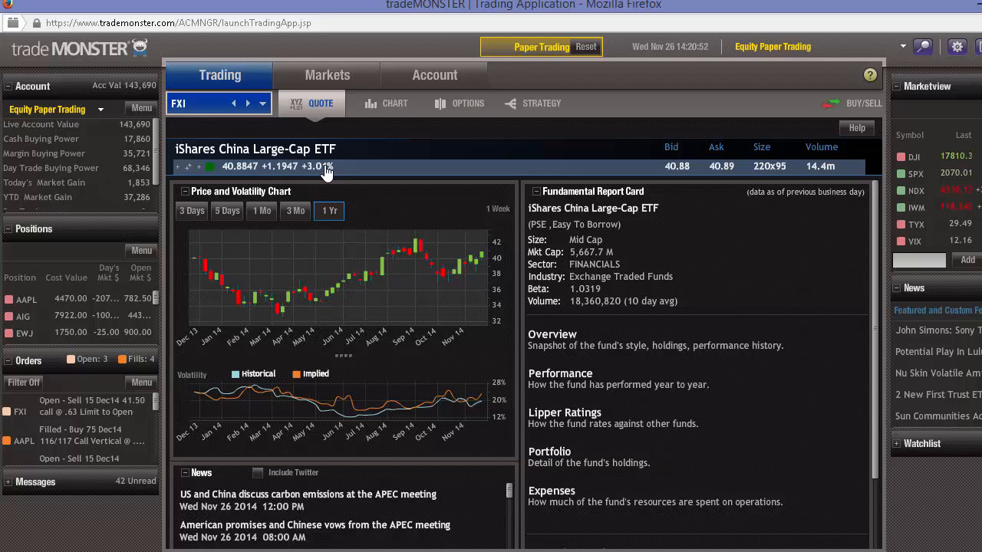
left_click(394, 103)
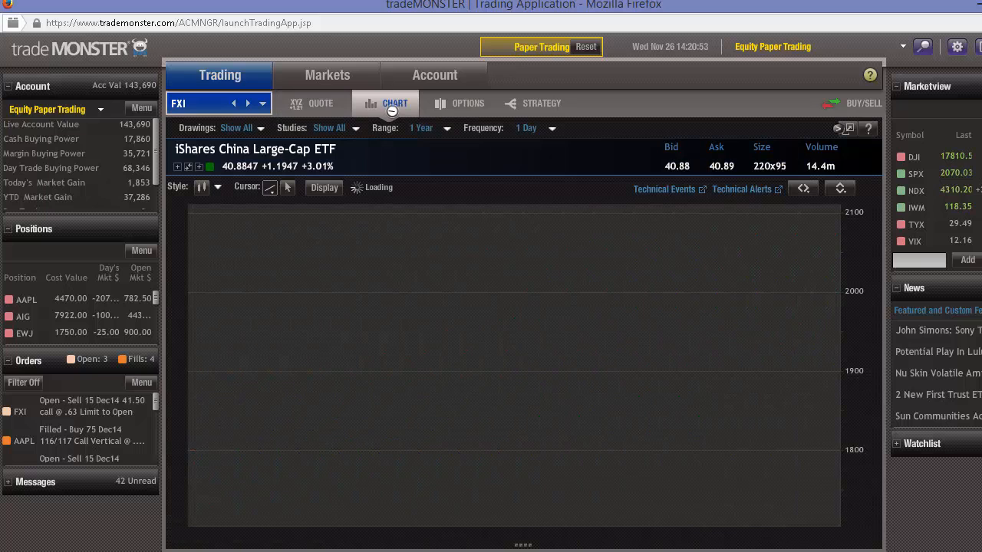